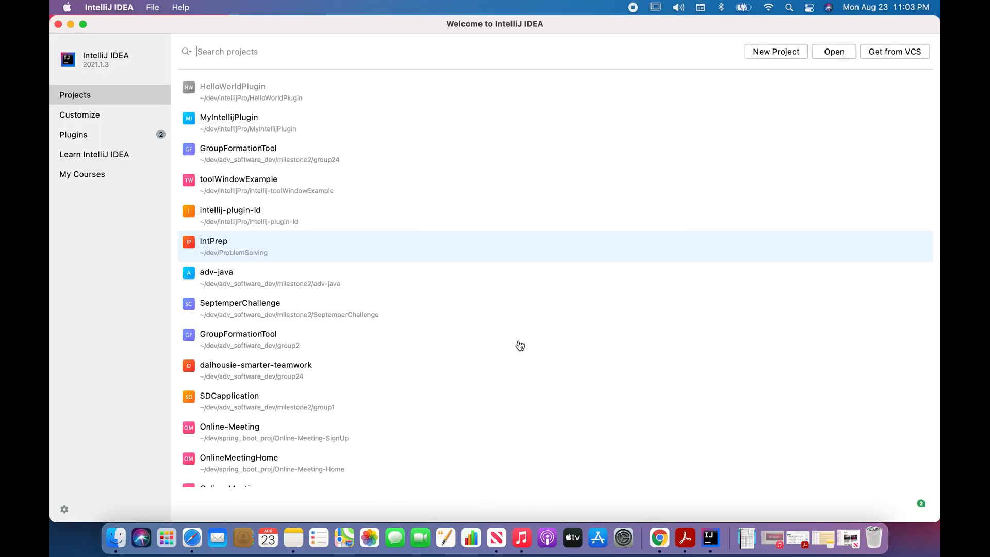
mouse_move(320, 153)
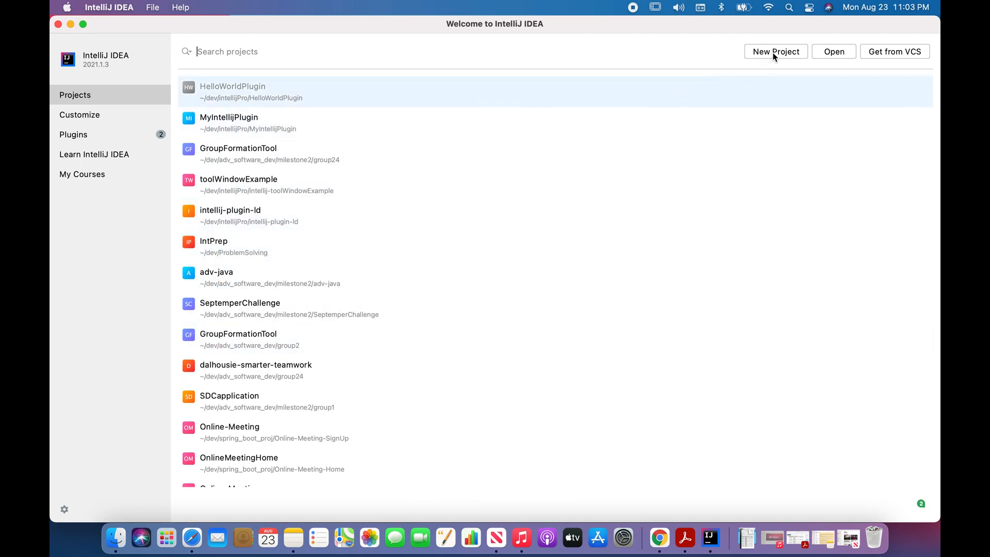
mouse_move(783, 54)
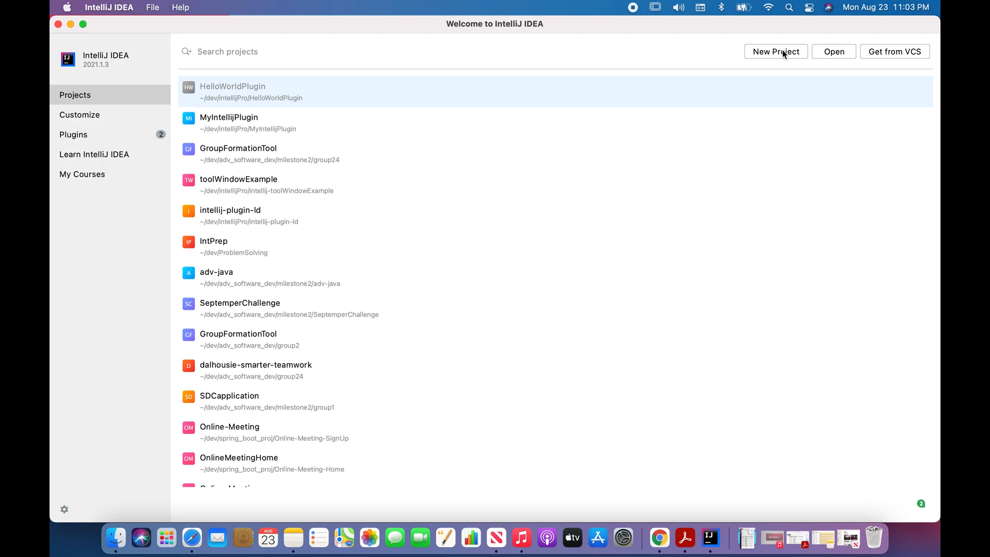
Begin a new project with IntelliJ Platform Plugin support, naming it starting with 'Hello'
left_click(776, 51)
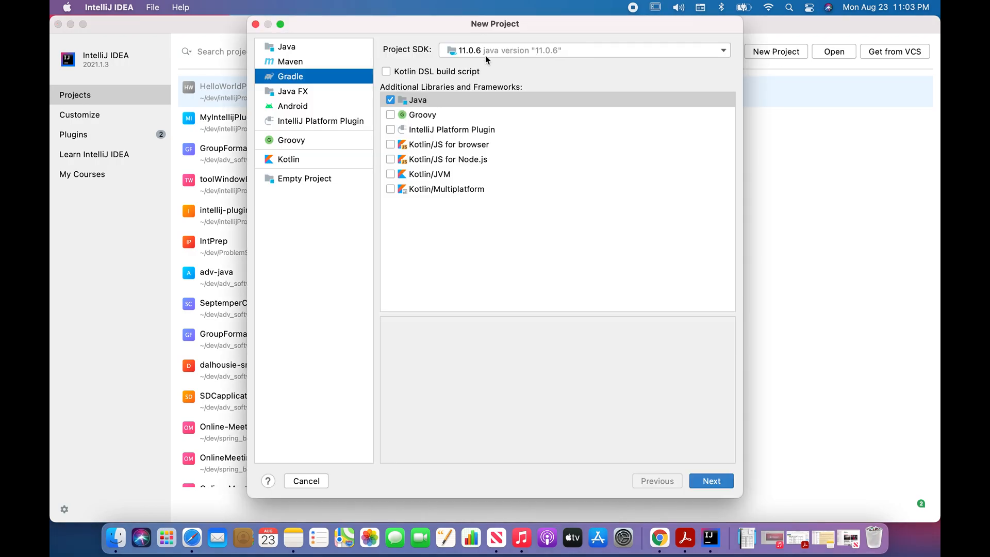
mouse_move(442, 61)
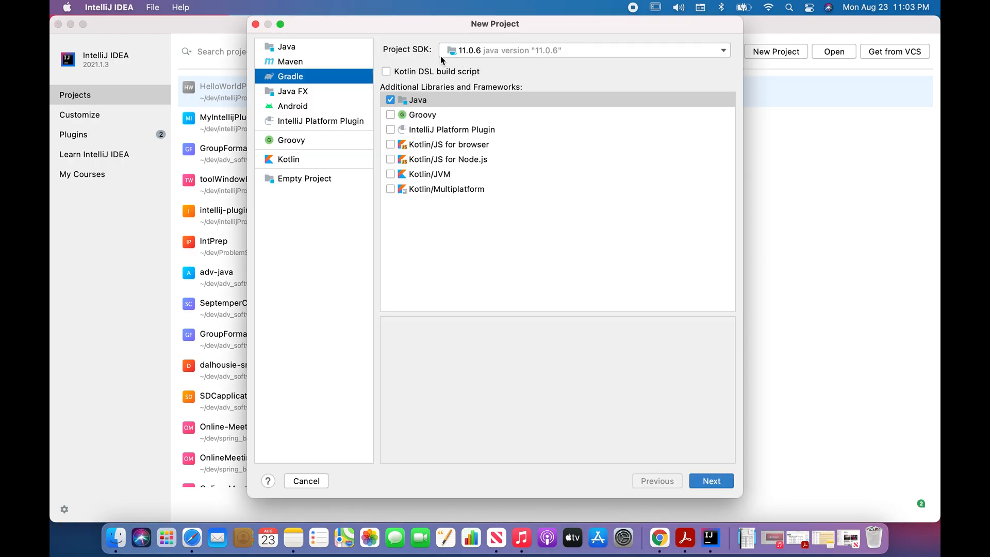
mouse_move(561, 57)
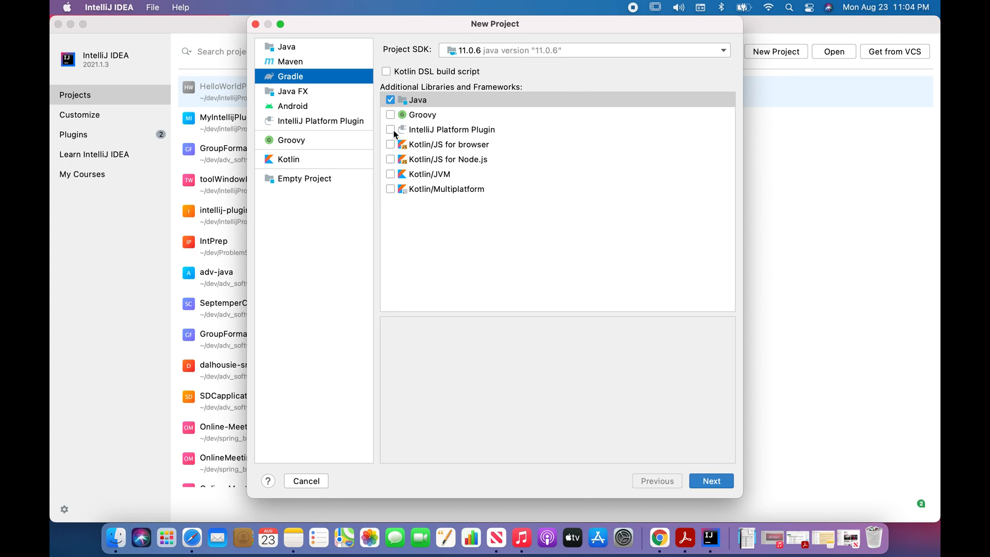
left_click(391, 130)
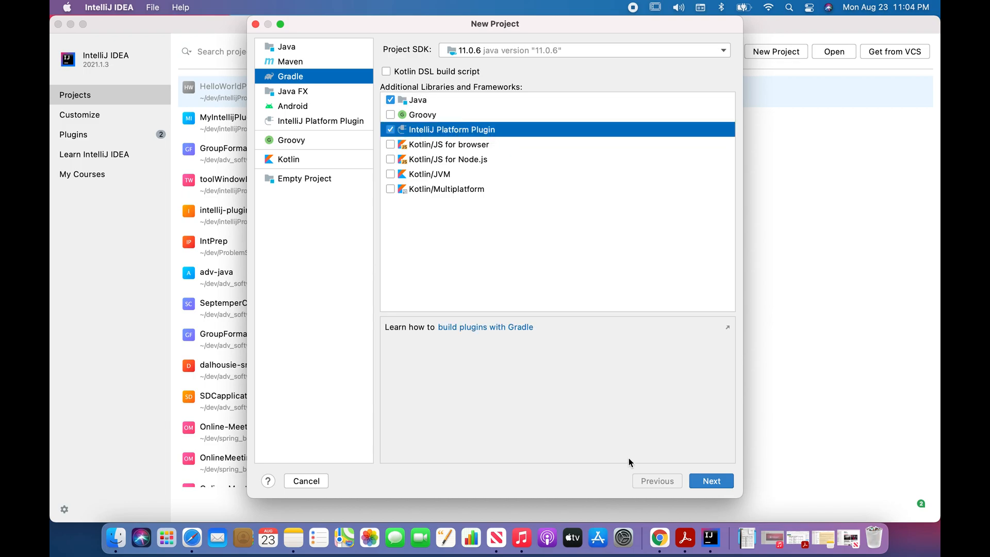
left_click(712, 481)
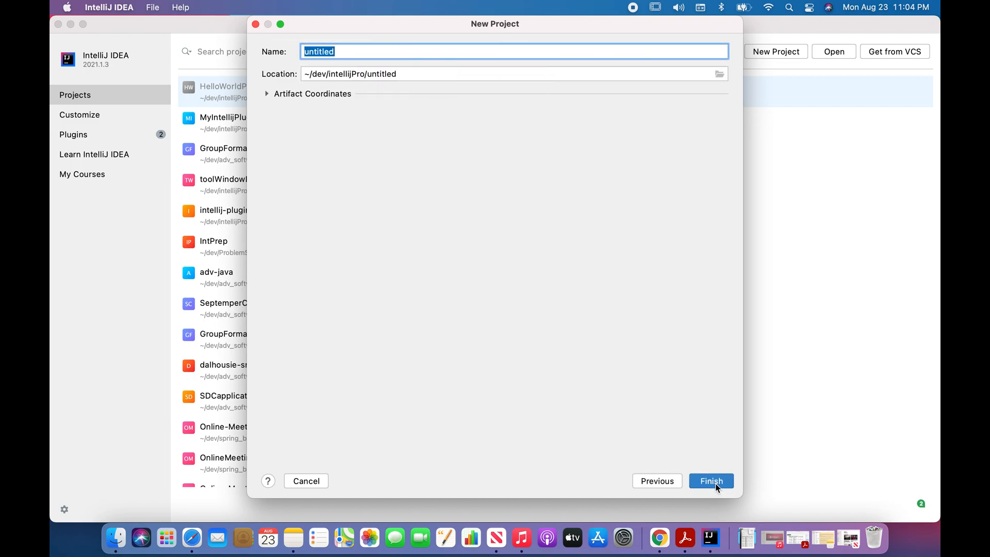
mouse_move(410, 92)
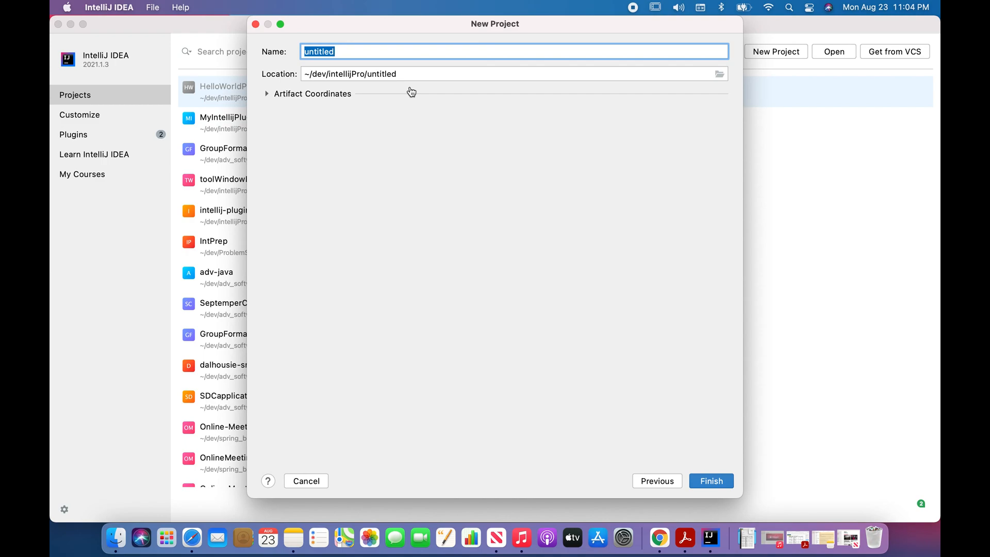
type("Hello")
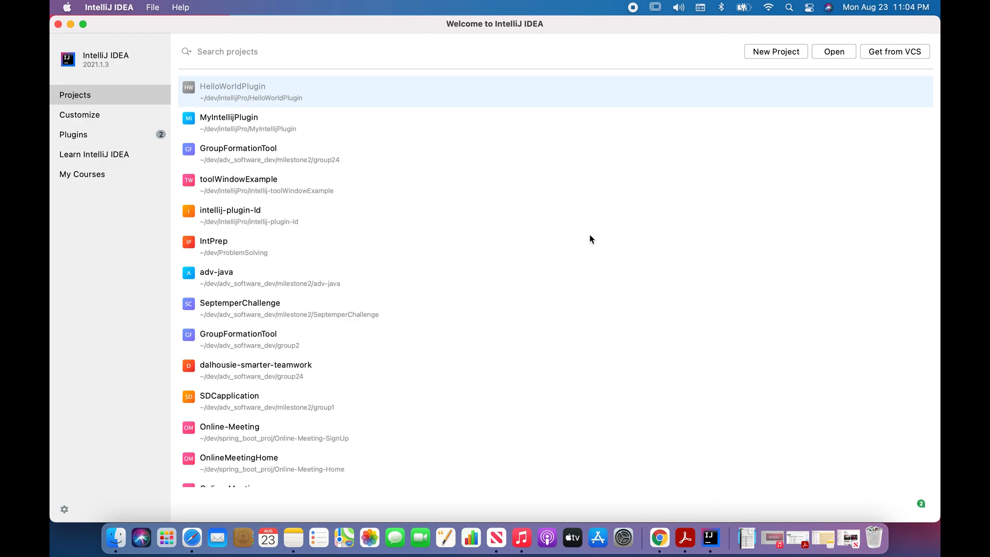
Open the HelloWorldPlugin project and its src/main/resources/META-INF/plugin.xml descriptor
double_click(232, 92)
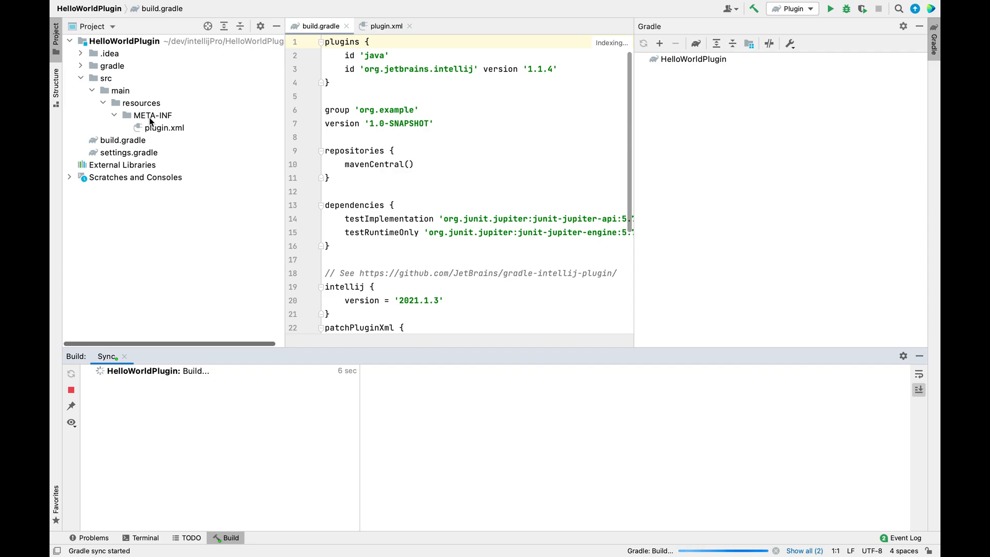
left_click(164, 127)
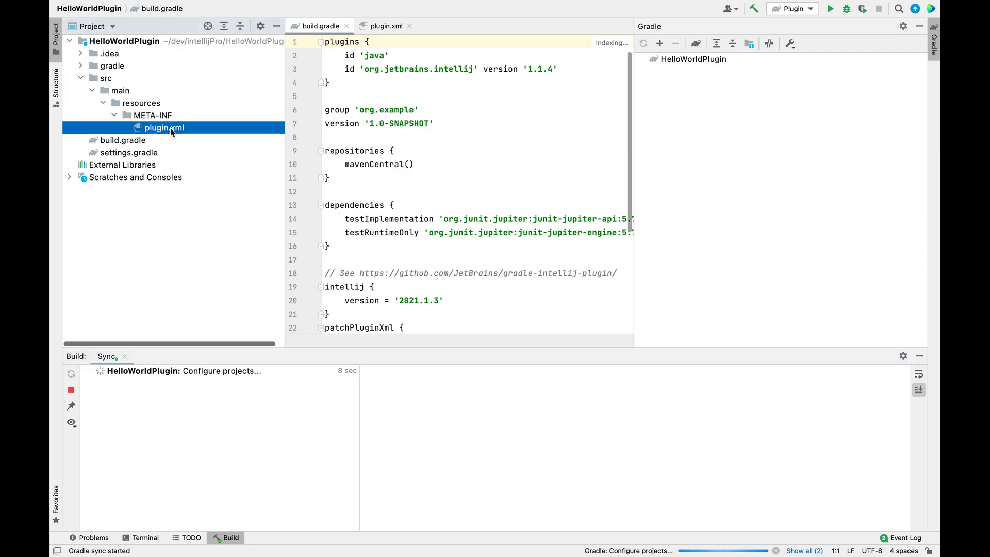
left_click(383, 26)
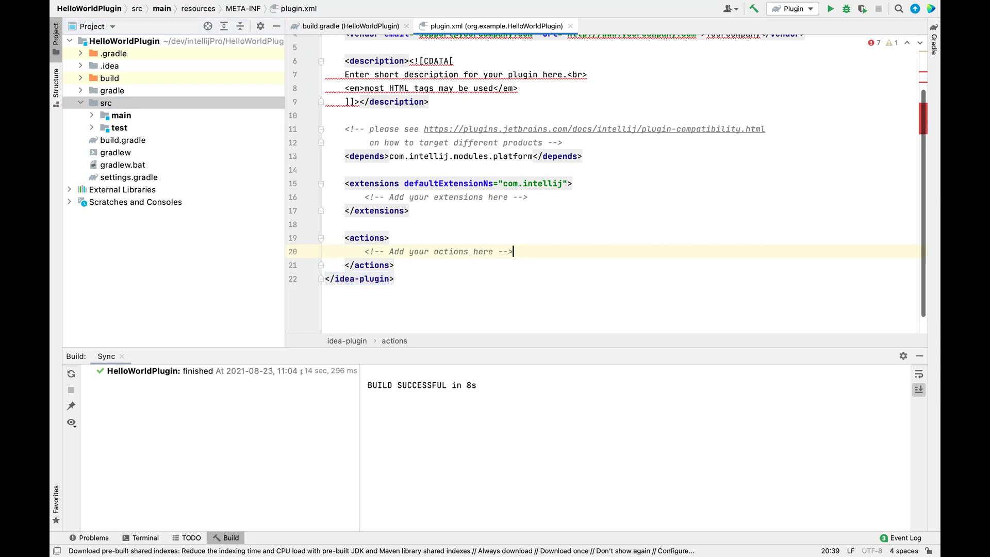
Add an <action> element inside the actions section with id helloworld
key("enter")
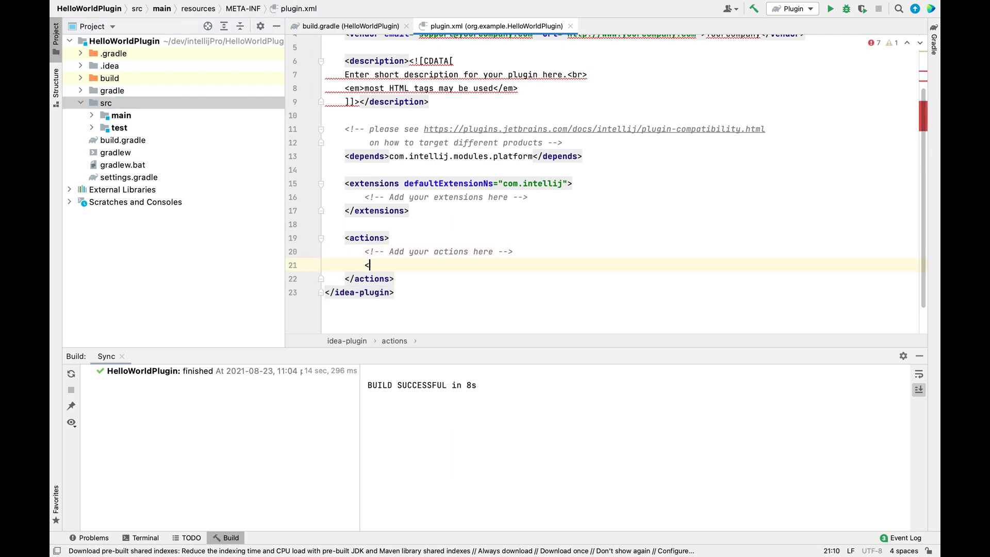
type("<")
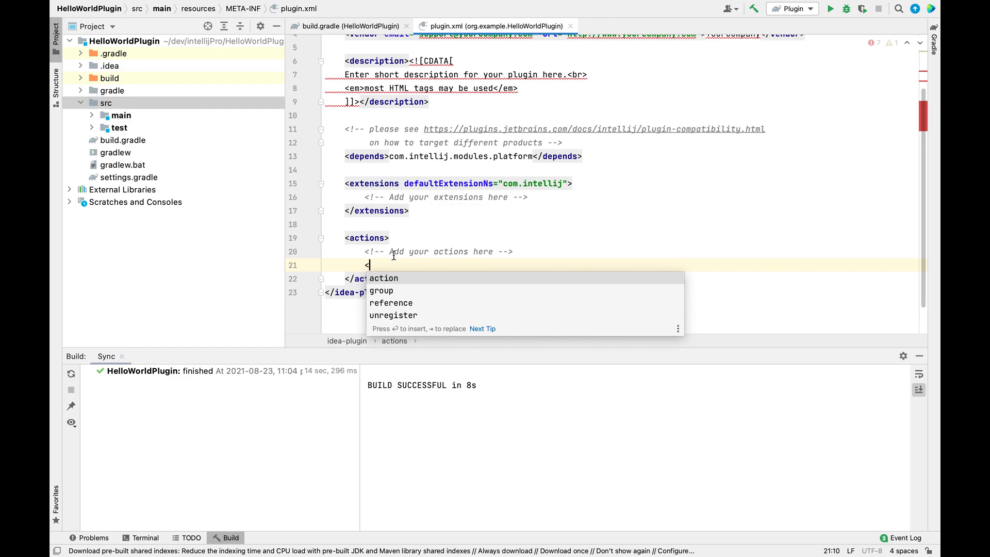
type("action class=\"")
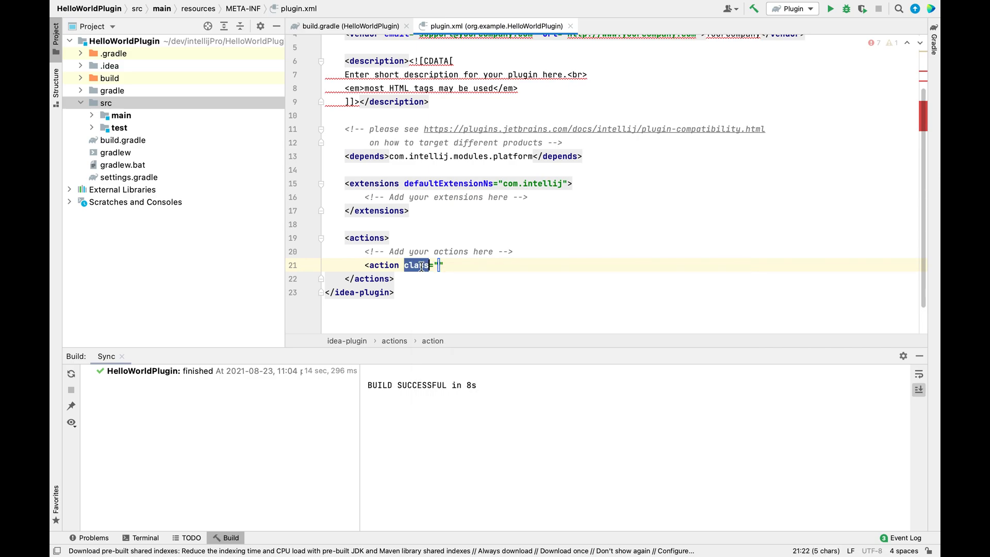
type("id")
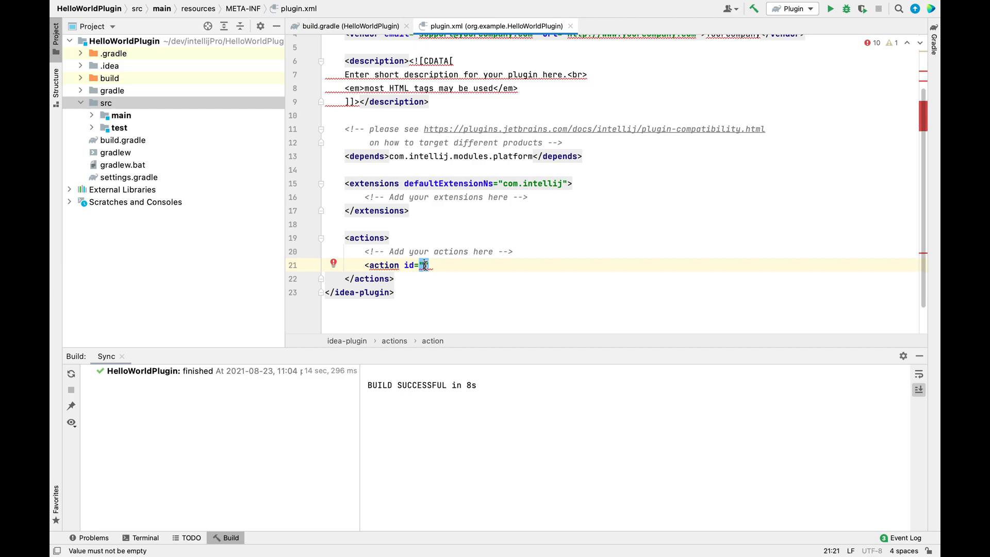
type("hel")
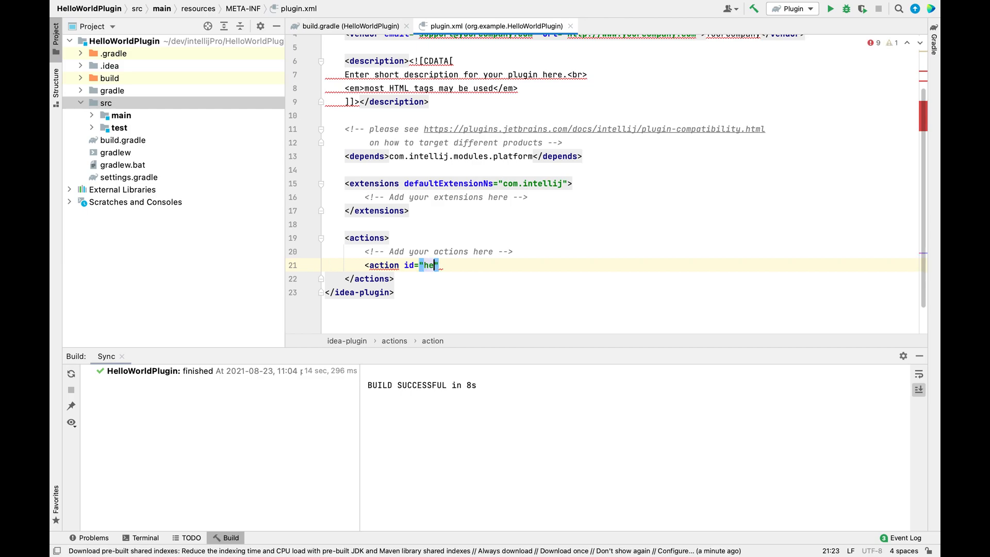
type("looworld")
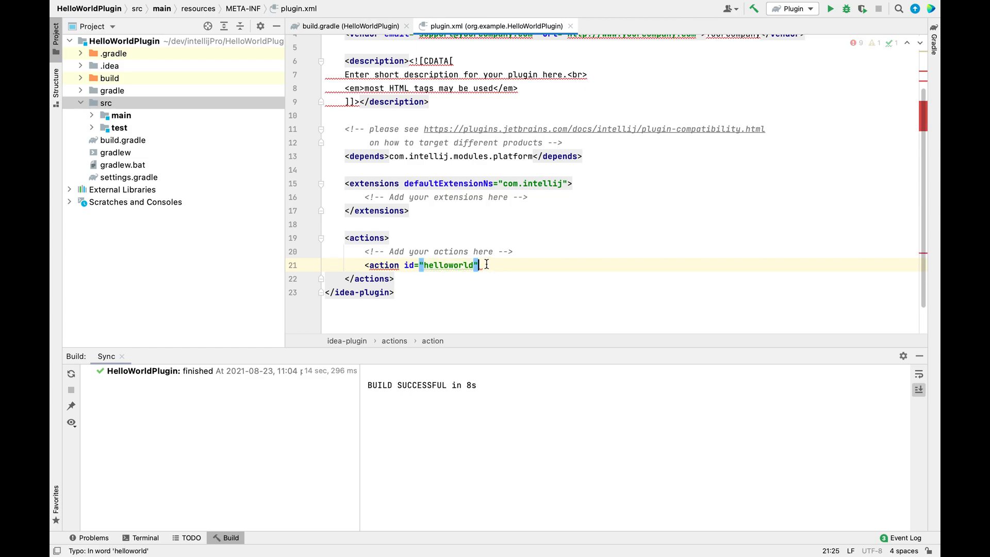
Set the action's class to actions.HelloWorldAction and its text to Hello World, closing the tag
type("class=\"\"")
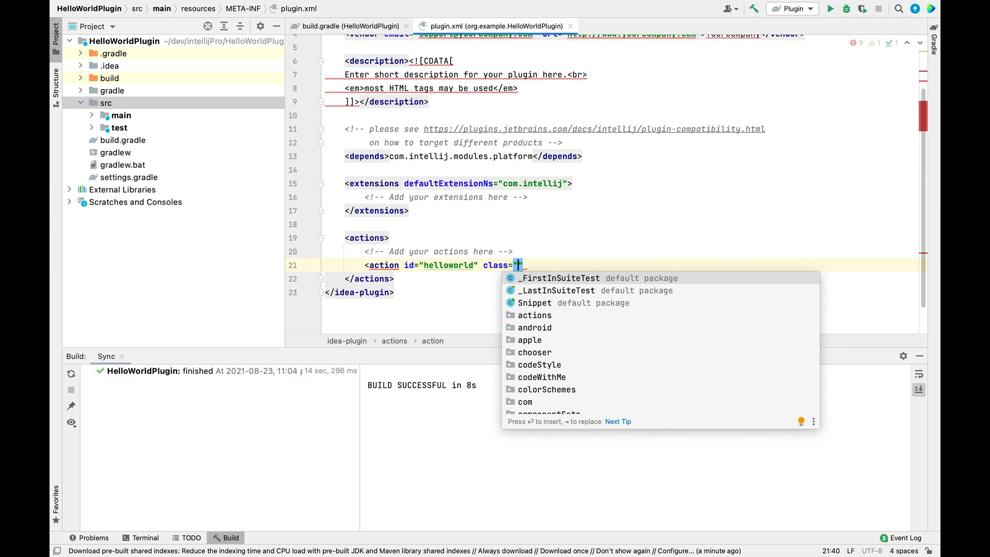
type("ac")
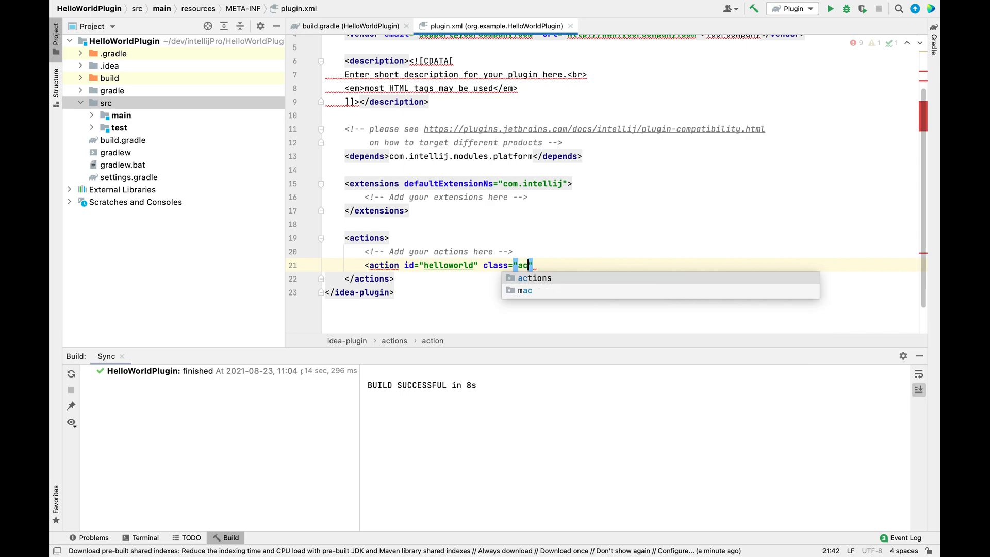
left_click(534, 278)
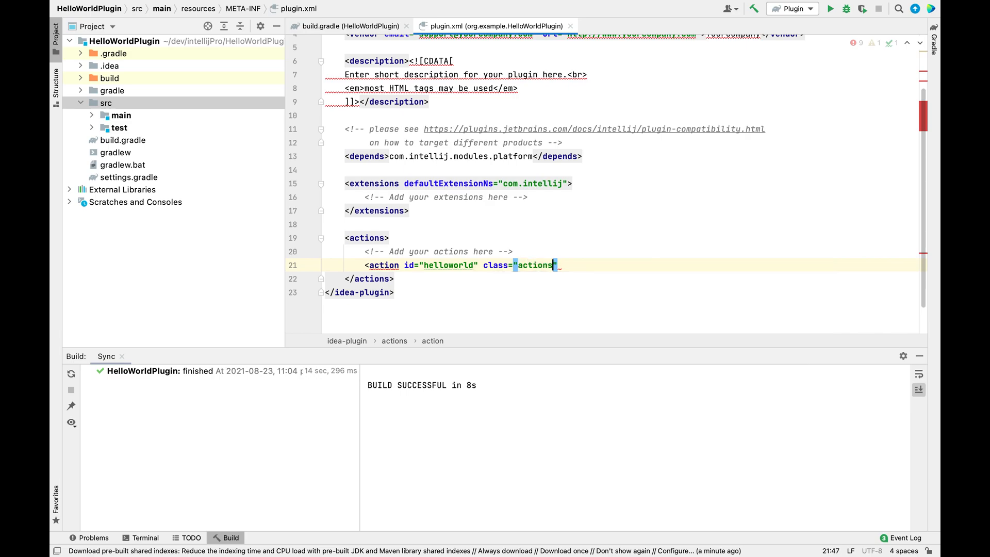
type(".Hell")
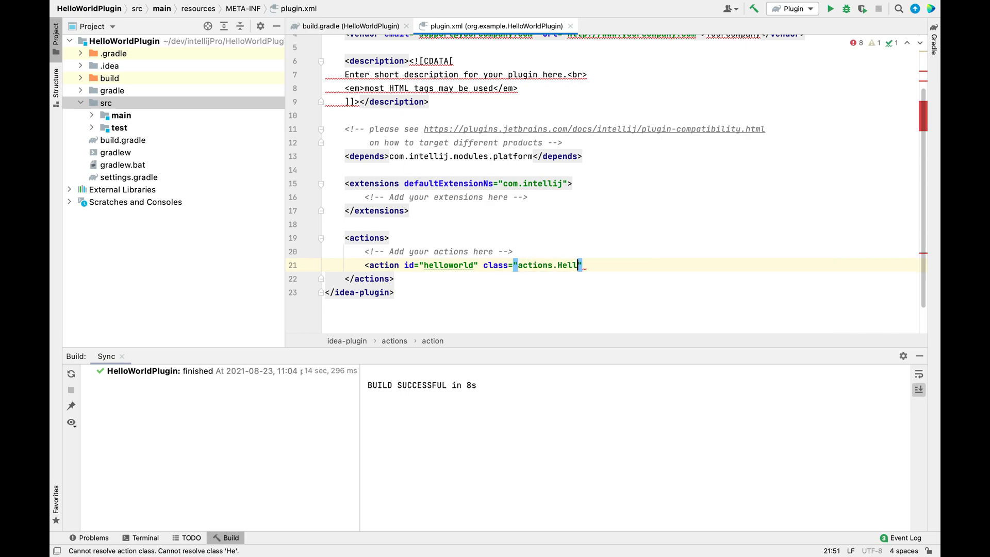
type("oWorldA")
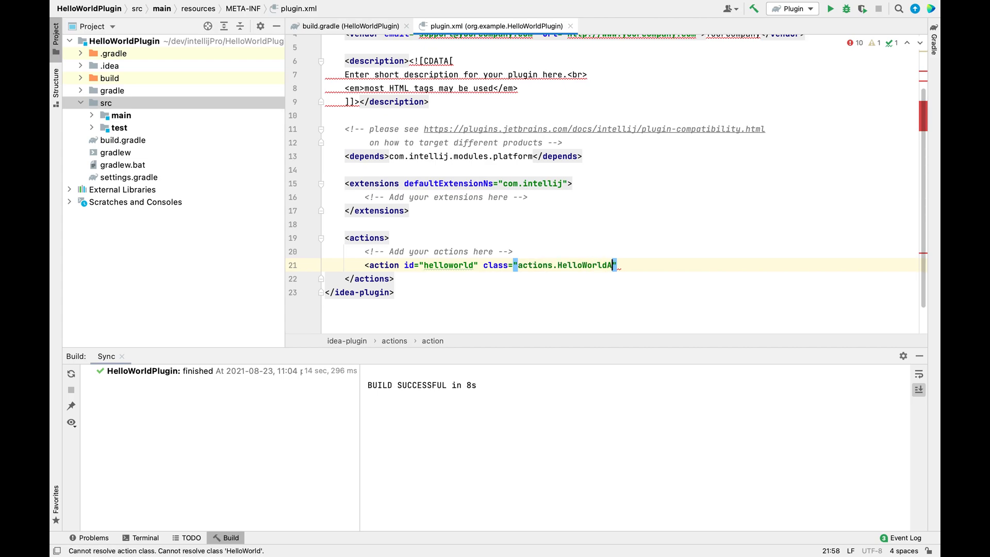
type("ction")
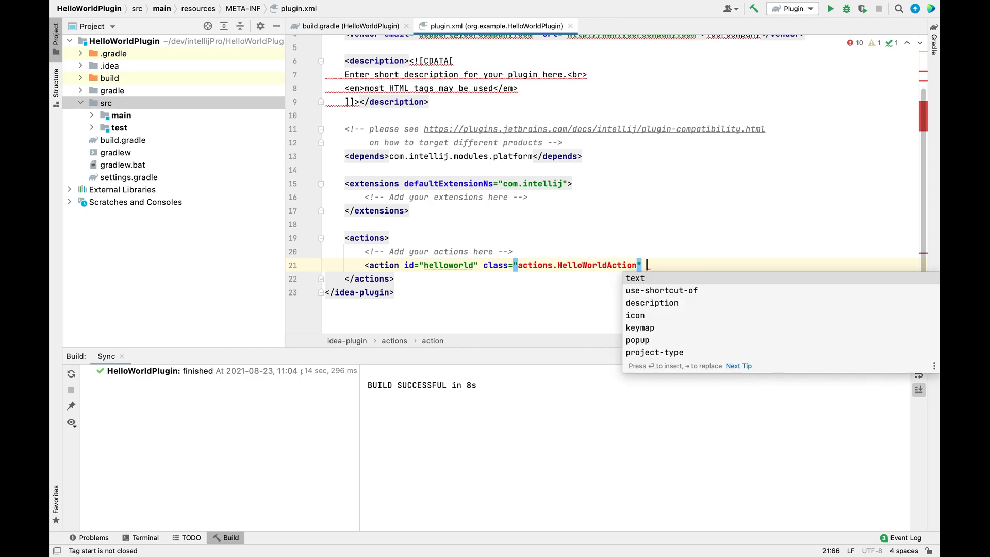
left_click(635, 278)
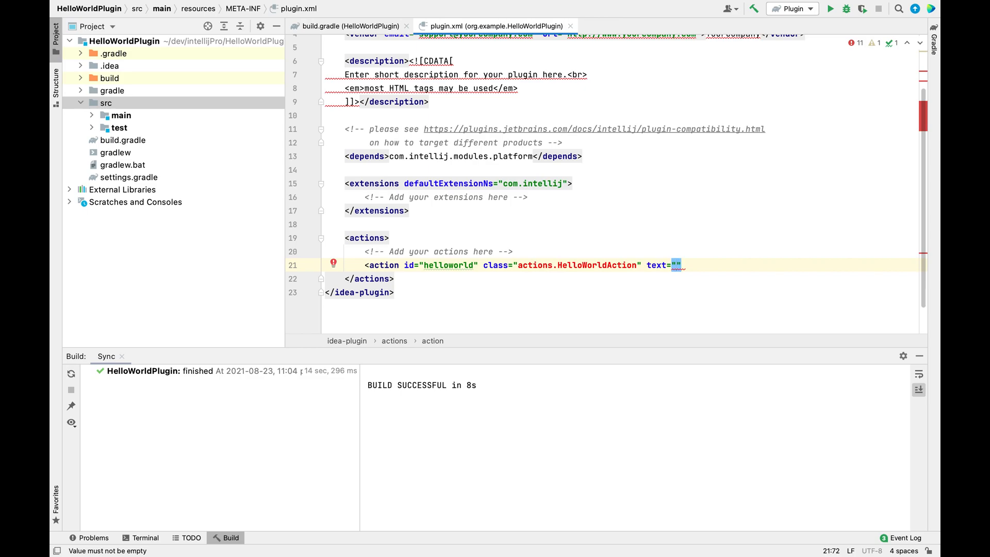
type("Hello Word")
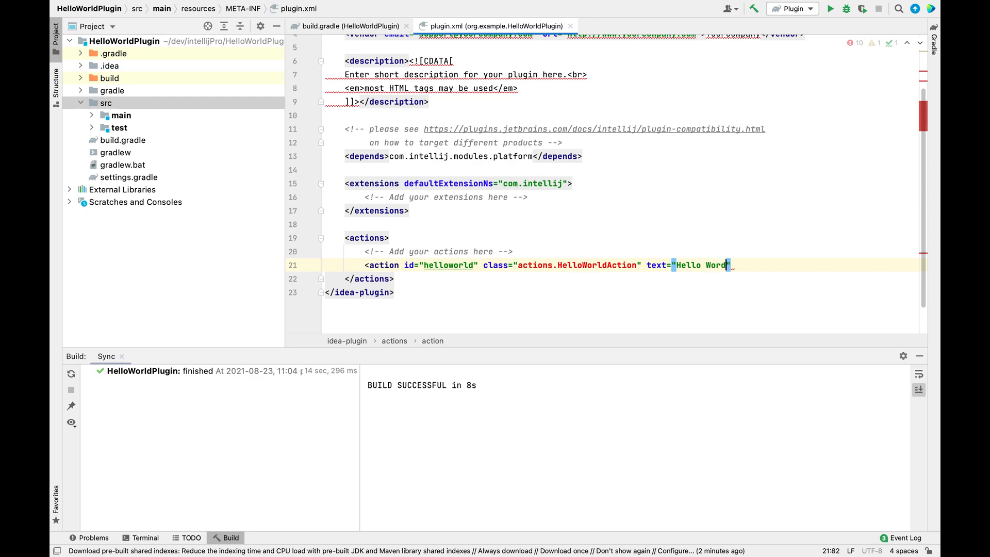
type("l")
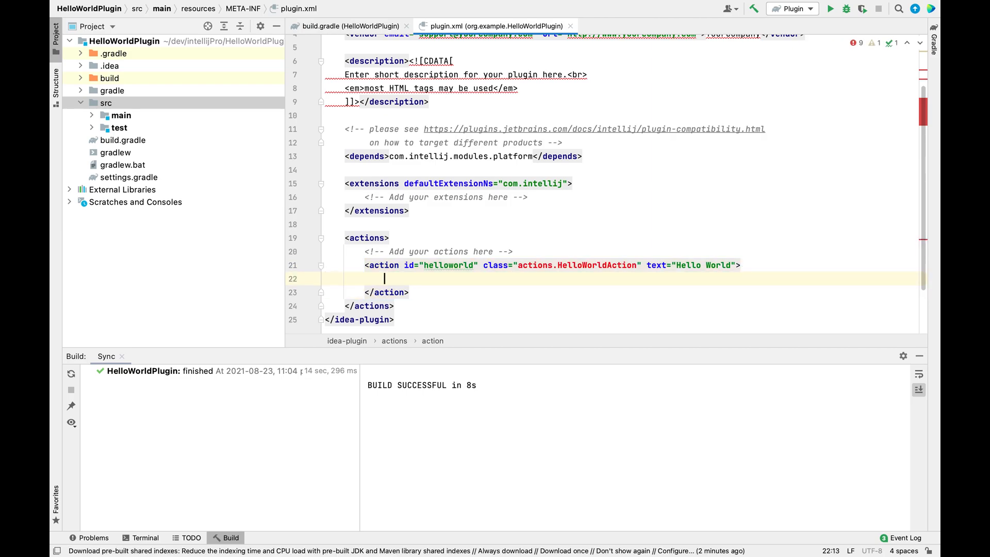
Add an add-to-group entry with group-id ToolsMenu and anchor first inside the action
type("<add-to-group group-id=\"")
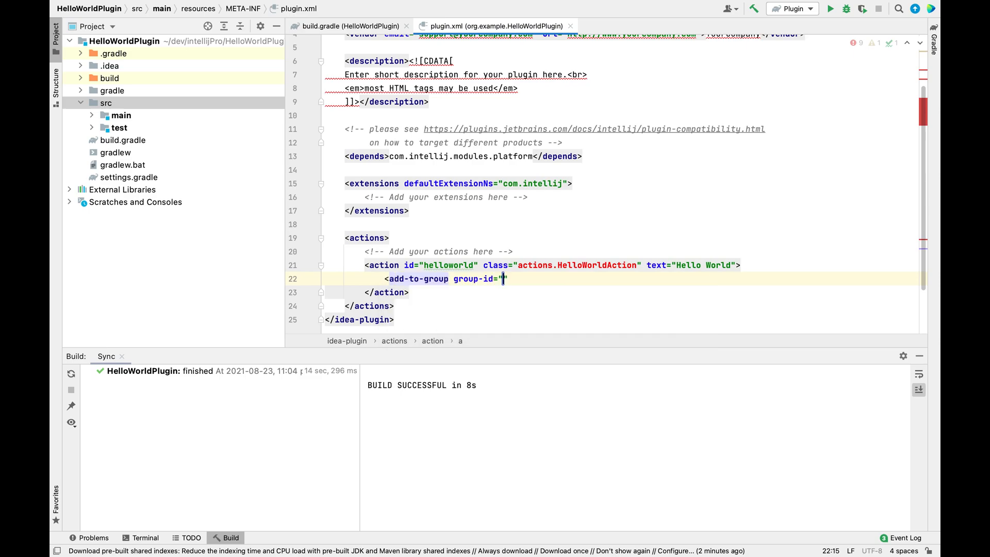
left_click(502, 279)
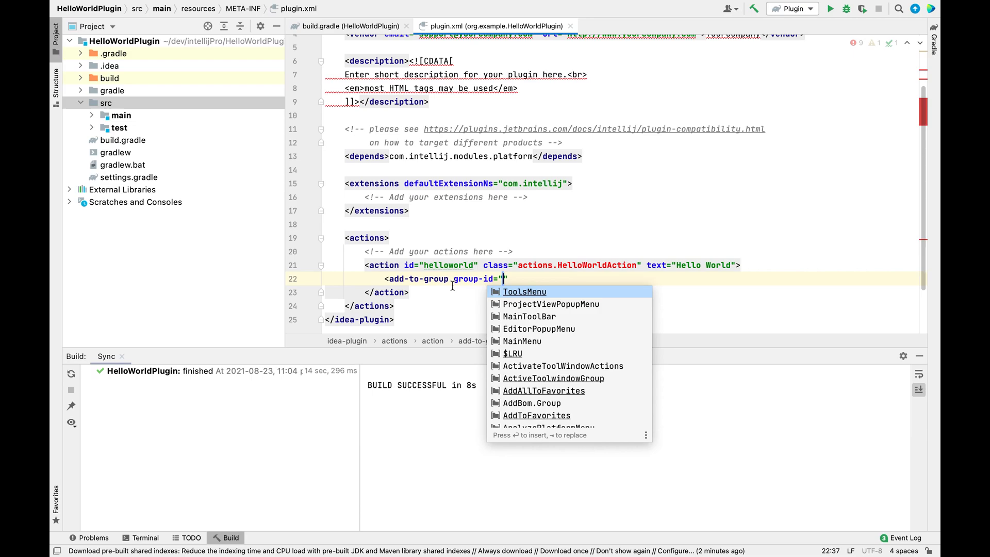
mouse_move(503, 279)
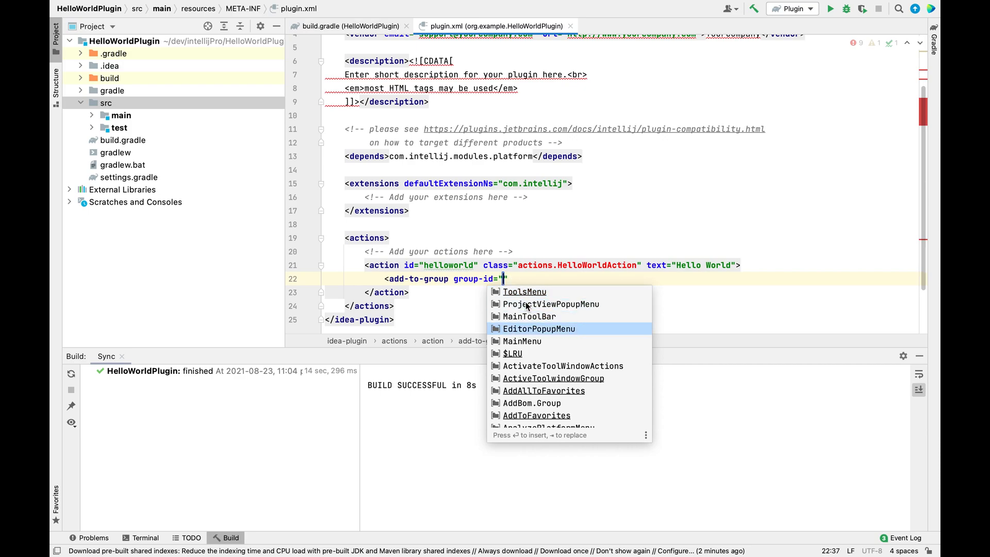
key("Down")
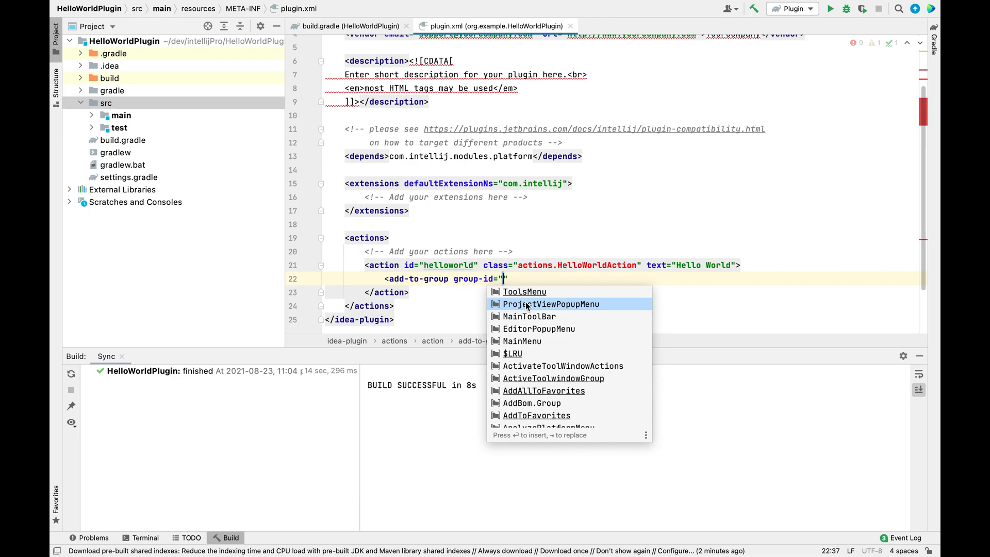
key("Escape")
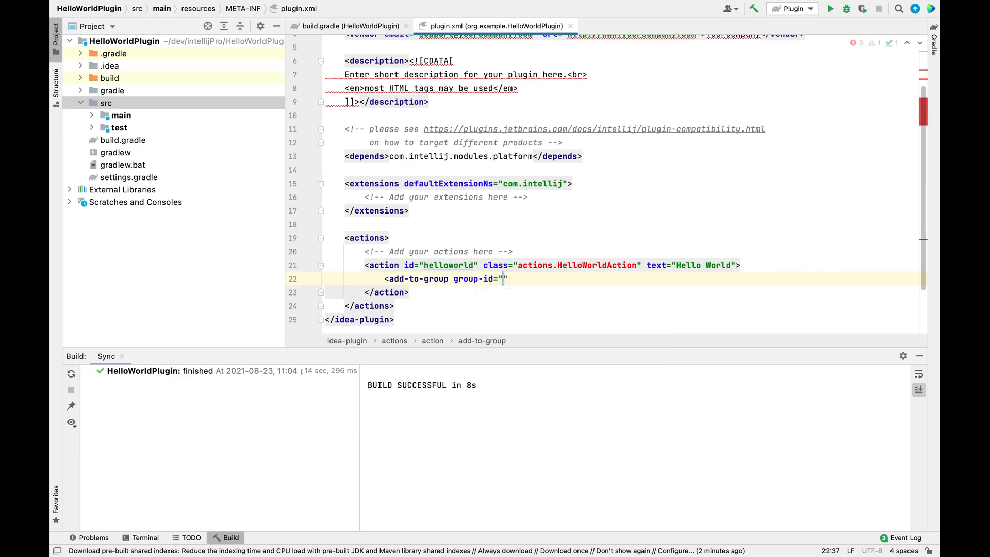
type("ToolsMenu")
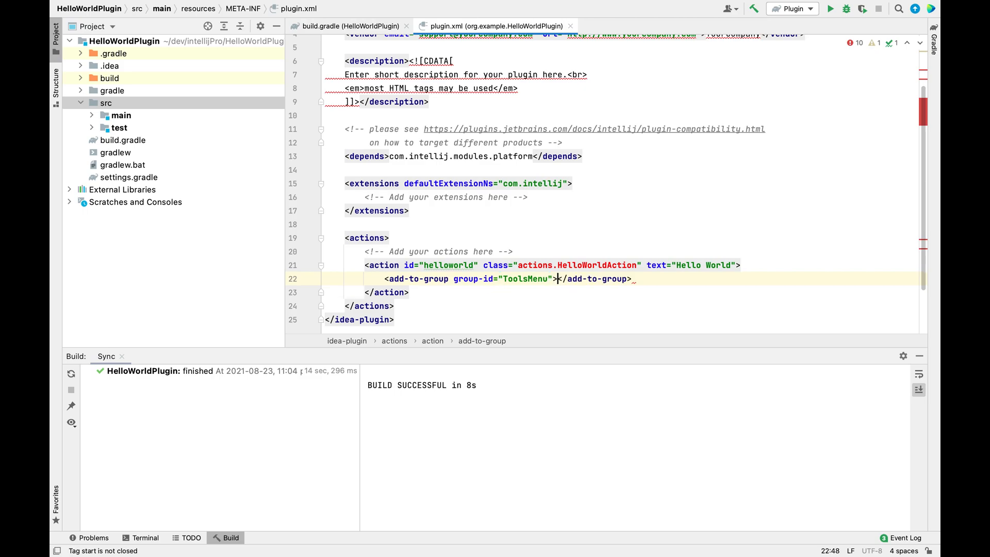
type("anchor=\"\"")
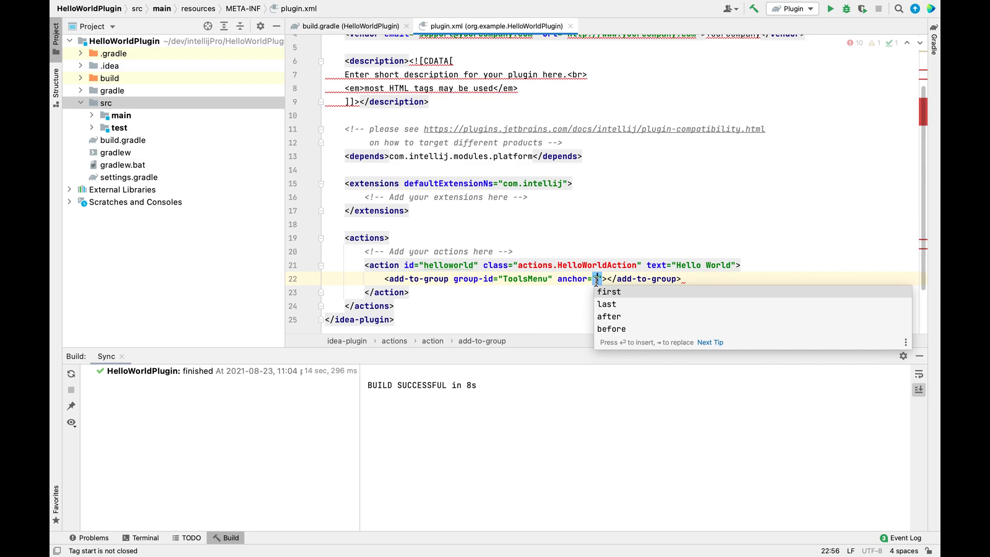
left_click(609, 291)
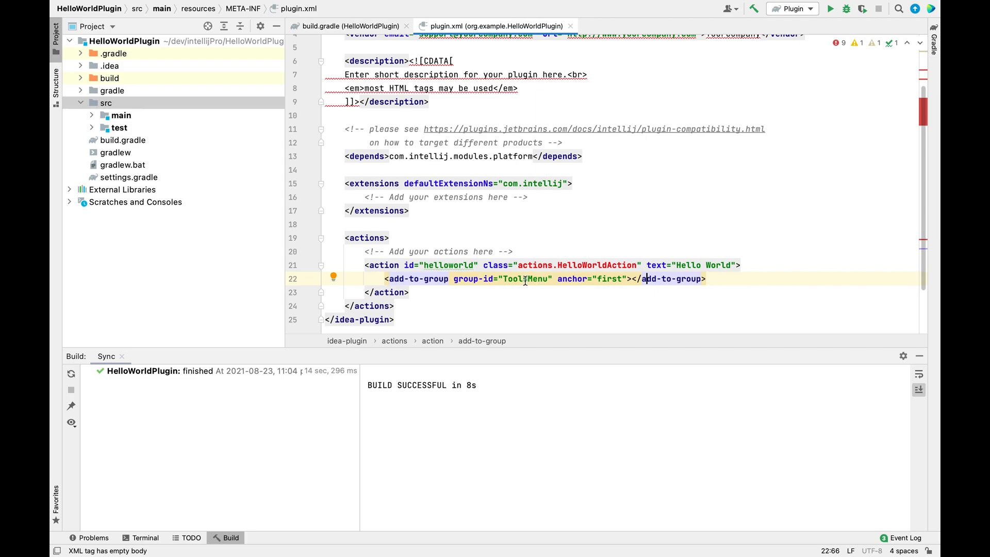
Create a new Java class HelloWorldAction in the actions package under src/main/java
left_click(81, 115)
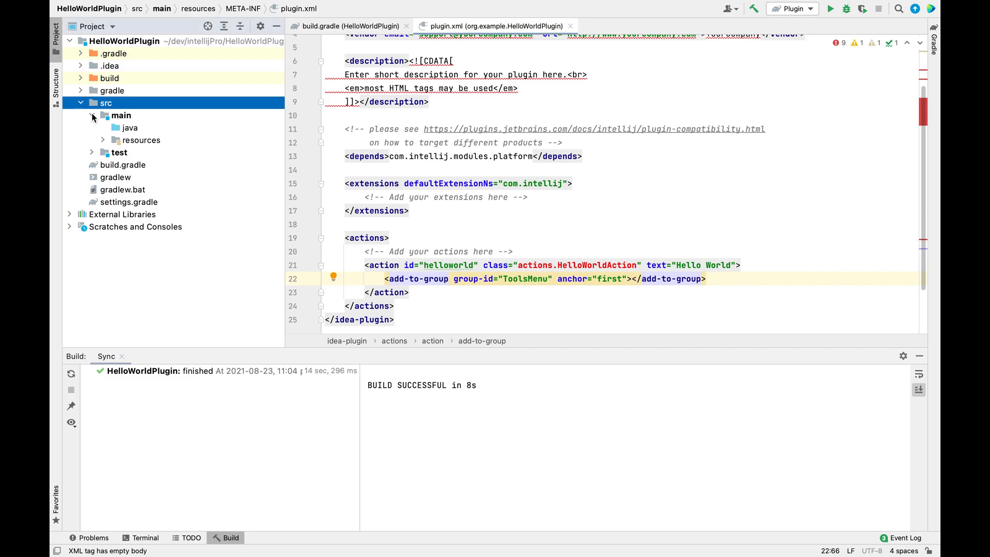
left_click(130, 127)
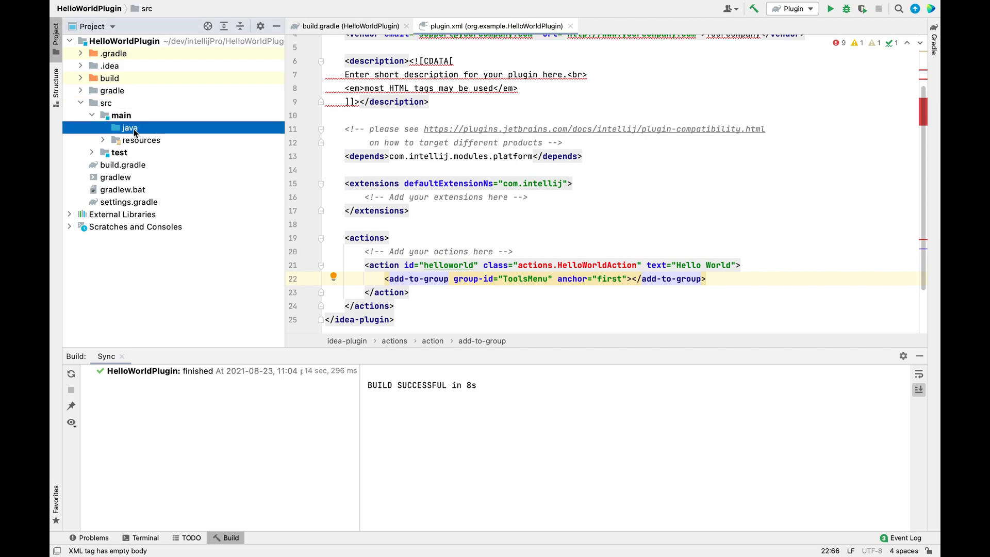
right_click(129, 128)
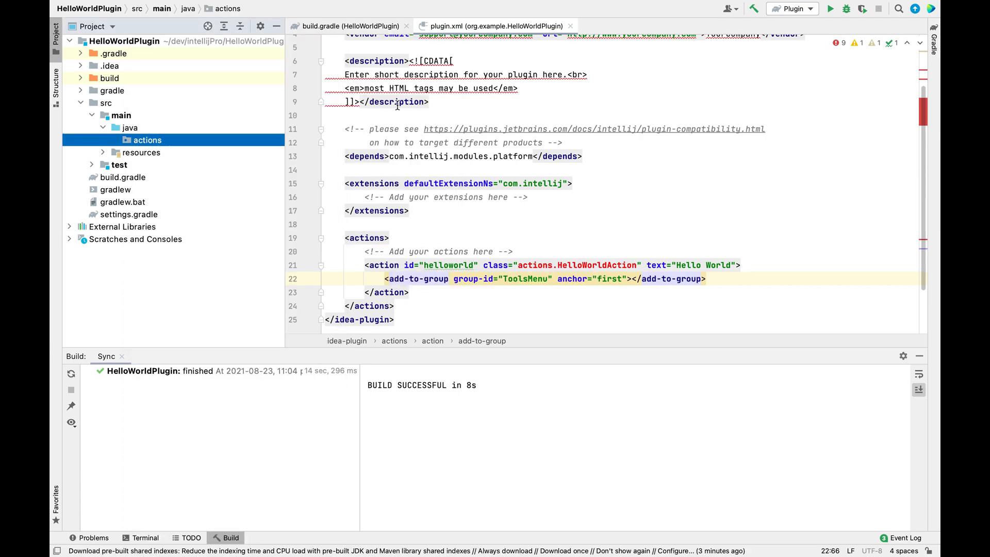
right_click(146, 140)
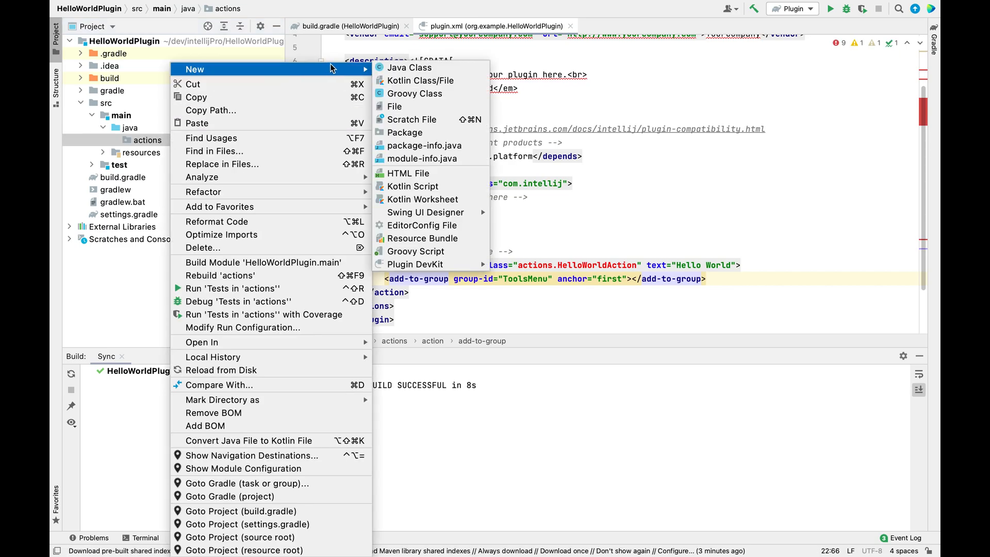
left_click(410, 68)
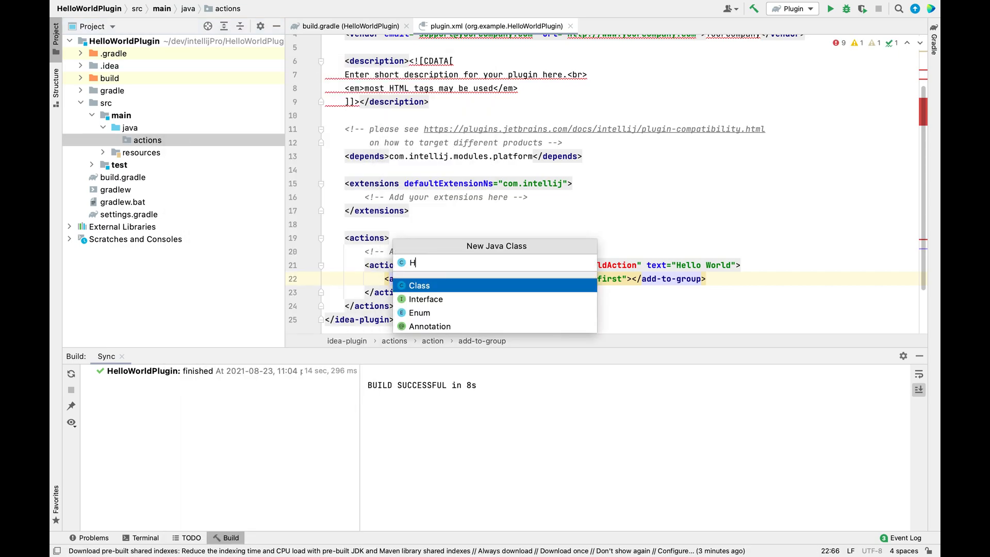
type("elloWorld")
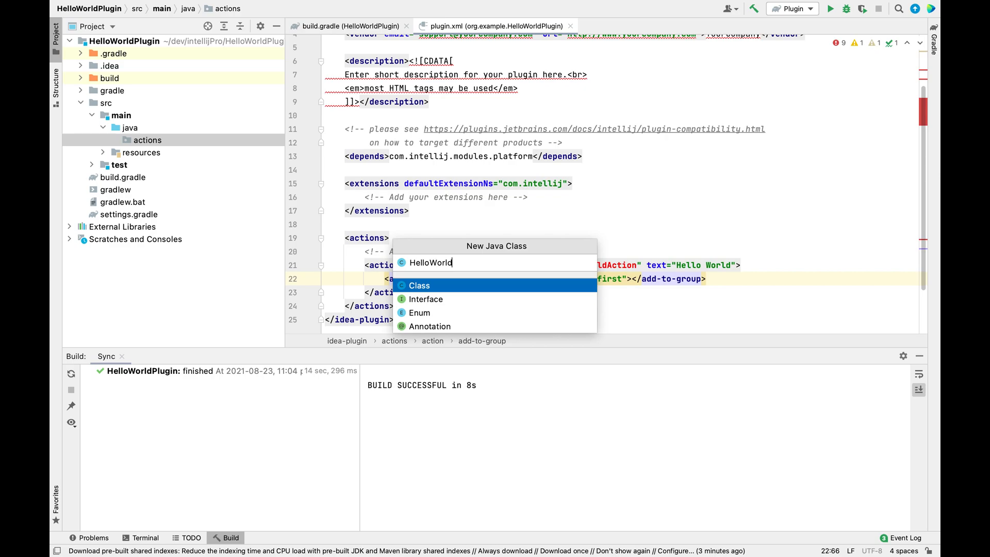
left_click(418, 286)
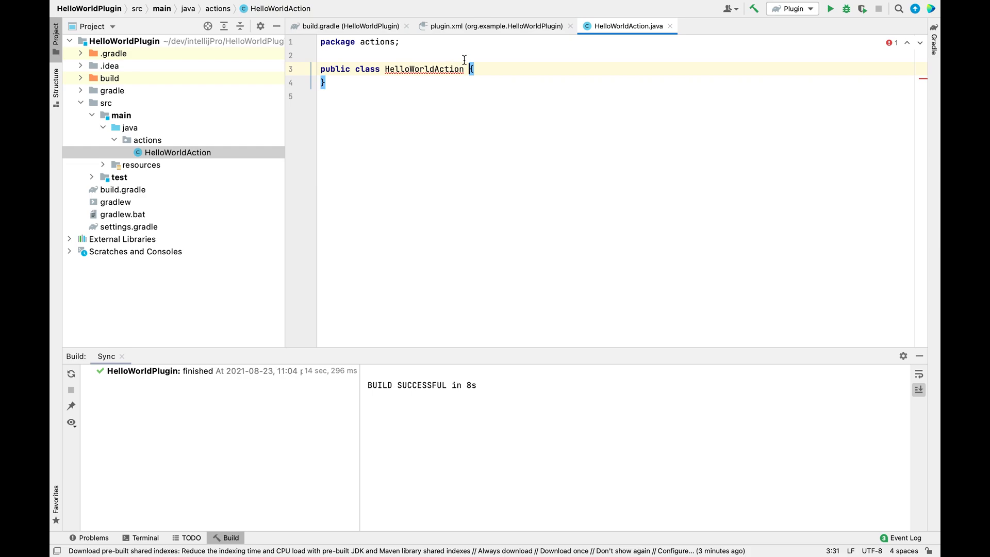
Make HelloWorldAction extend AnAction and bring up Generate > Implement Methods
type("extends A")
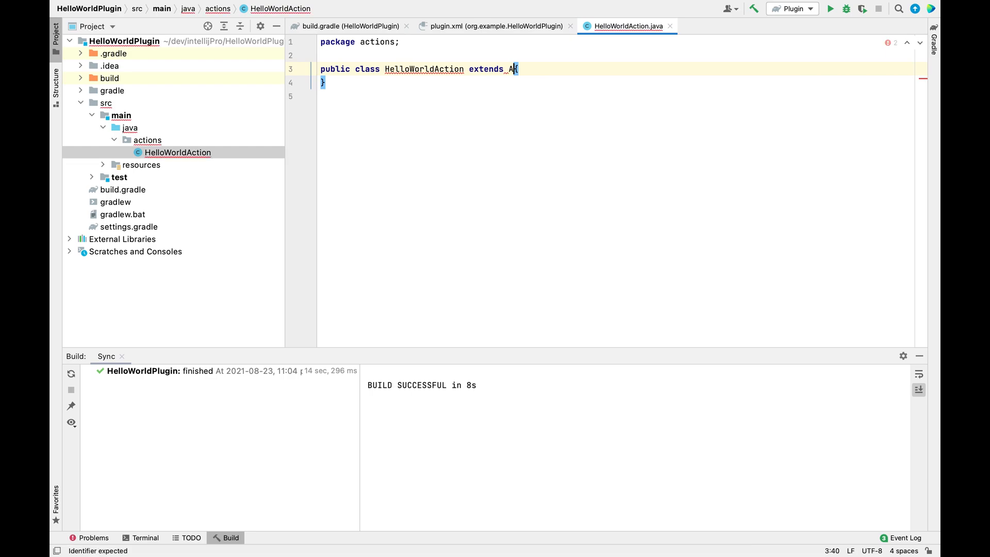
type("nAction")
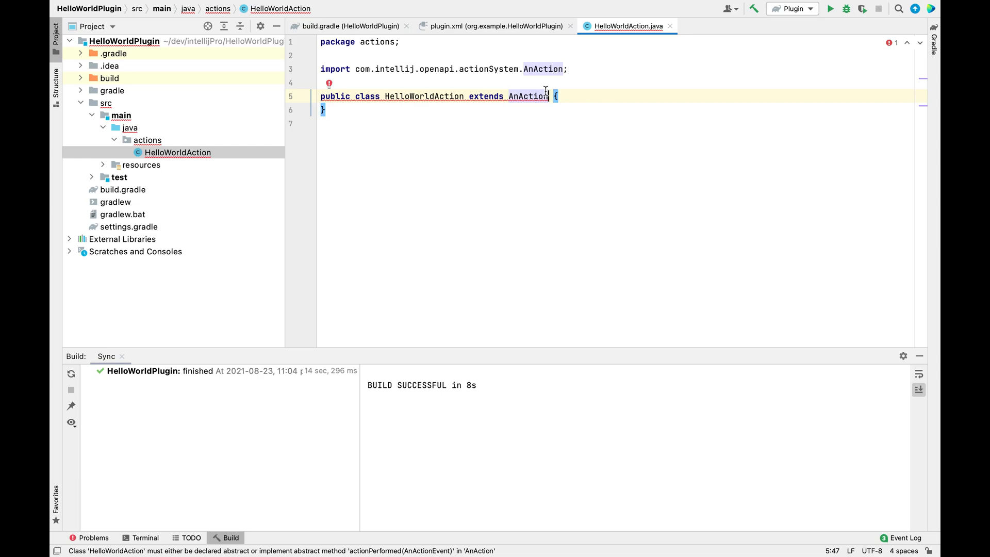
right_click(534, 96)
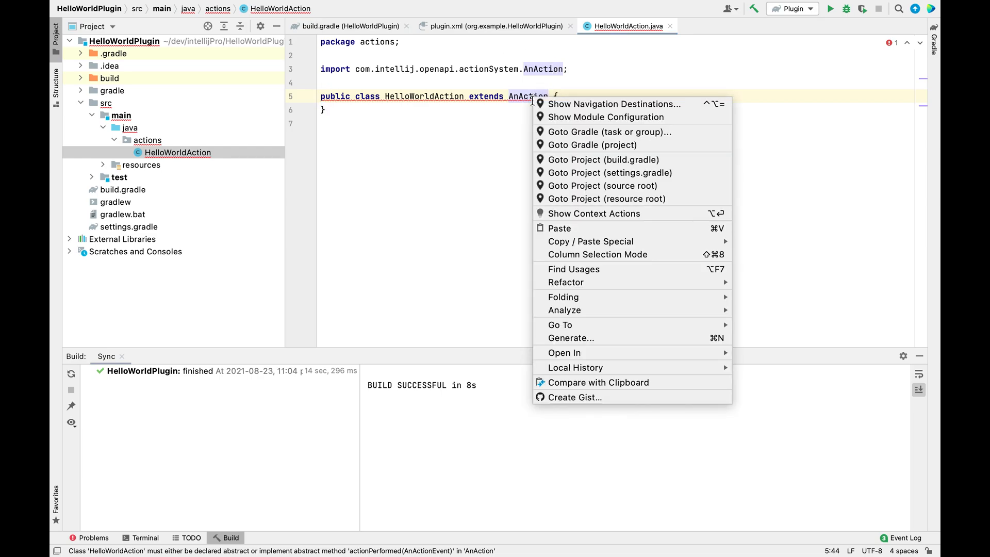
mouse_move(566, 283)
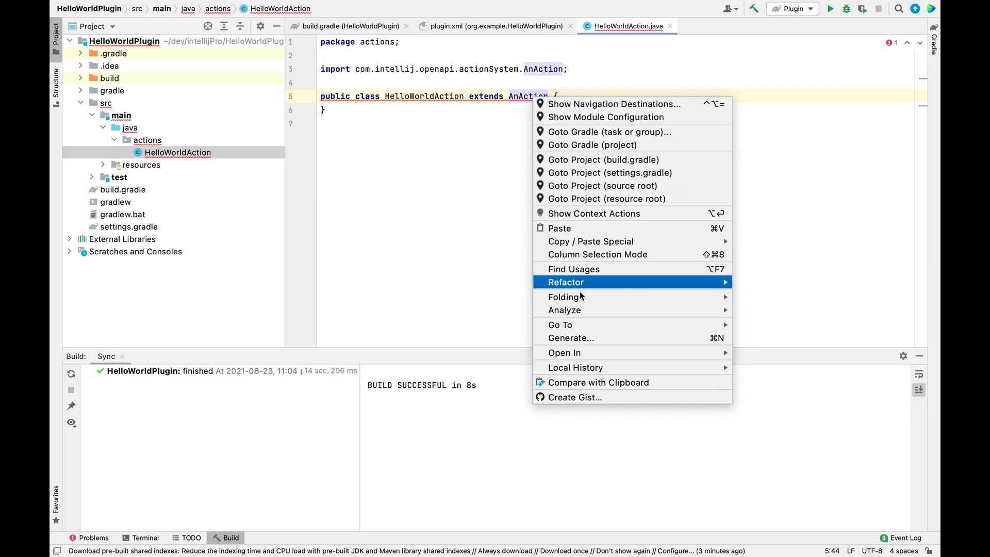
left_click(571, 338)
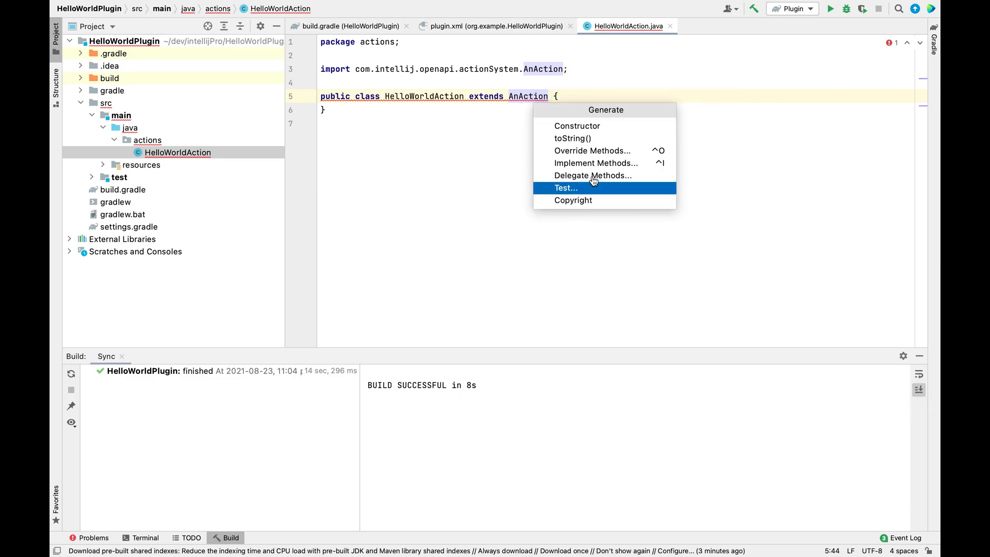
left_click(592, 150)
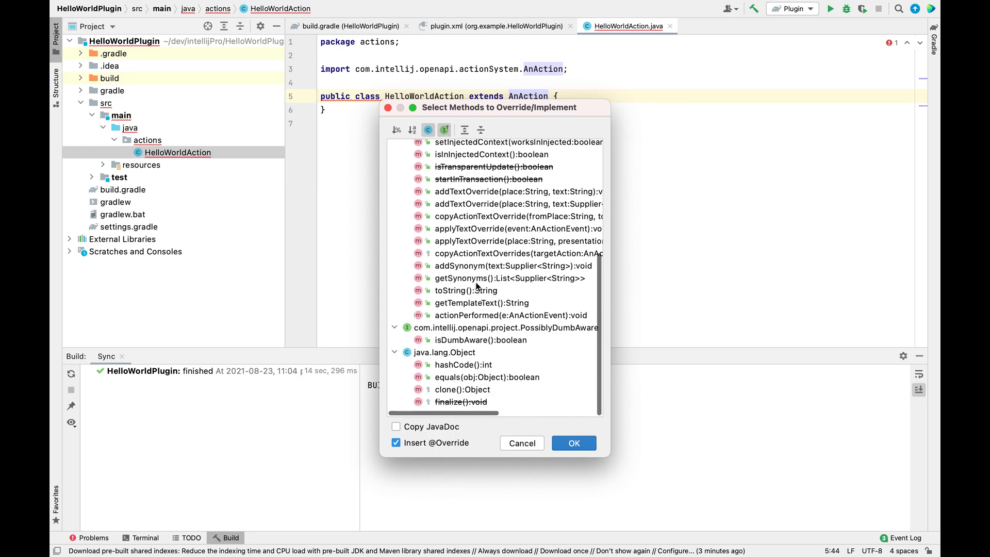
Override actionPerformed to call Messages.showInfoMessage("Hello World", "Info") with the Messages import
left_click(573, 443)
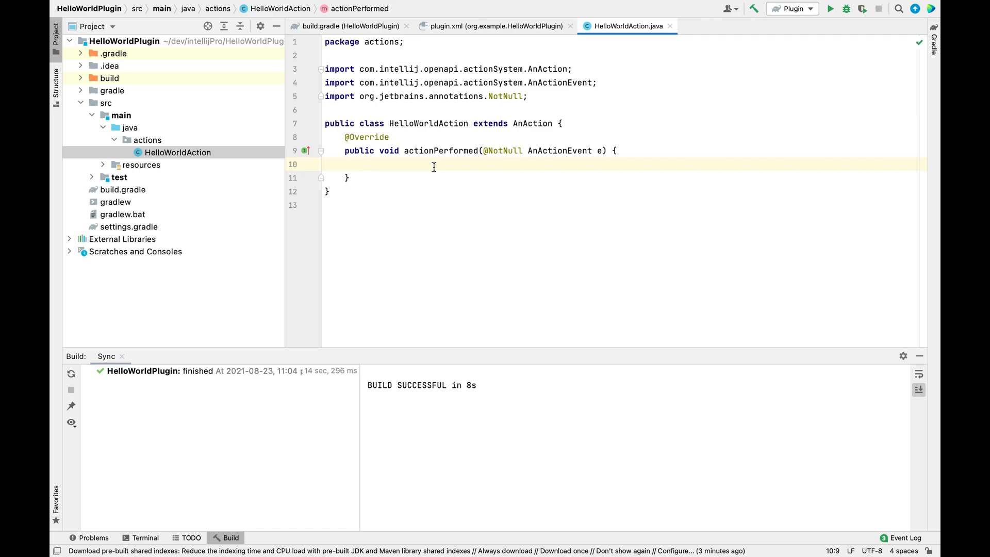
left_click(364, 164)
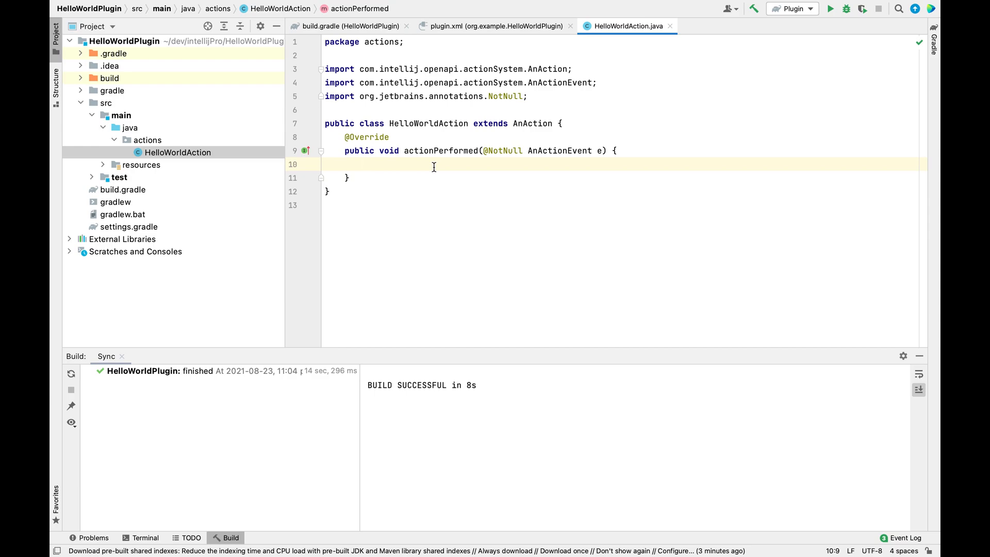
type("Mess")
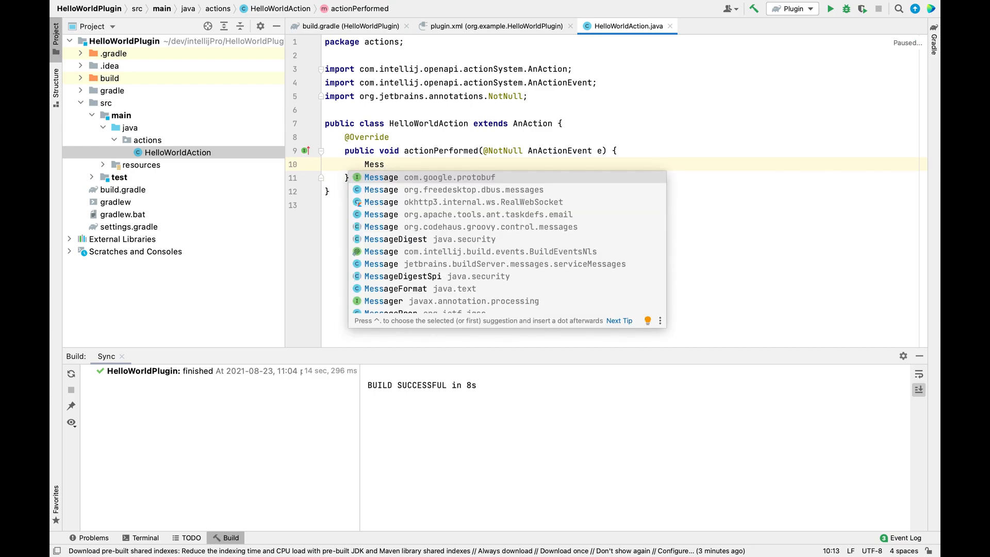
type("ages.showInfoMessage();")
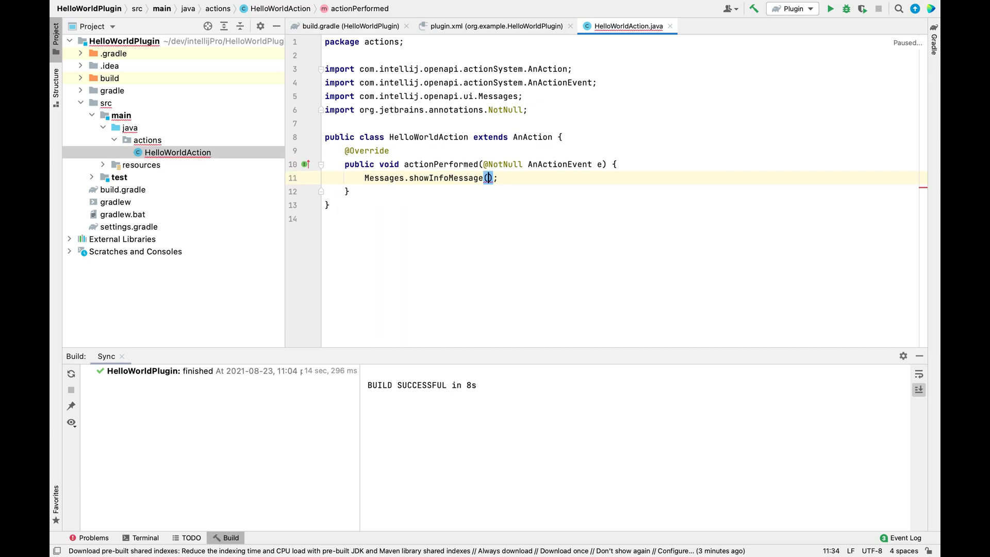
type("\"Hell\"")
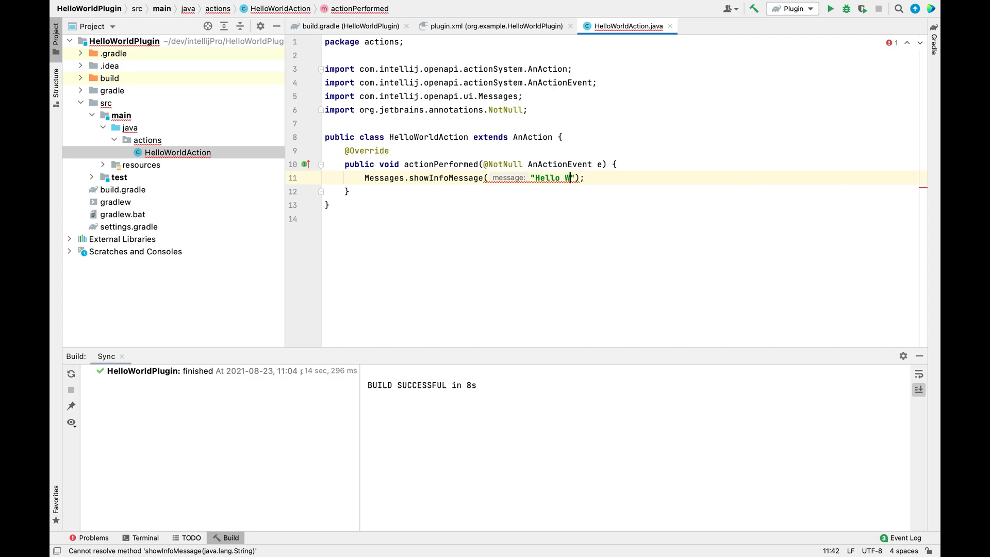
type("orld")
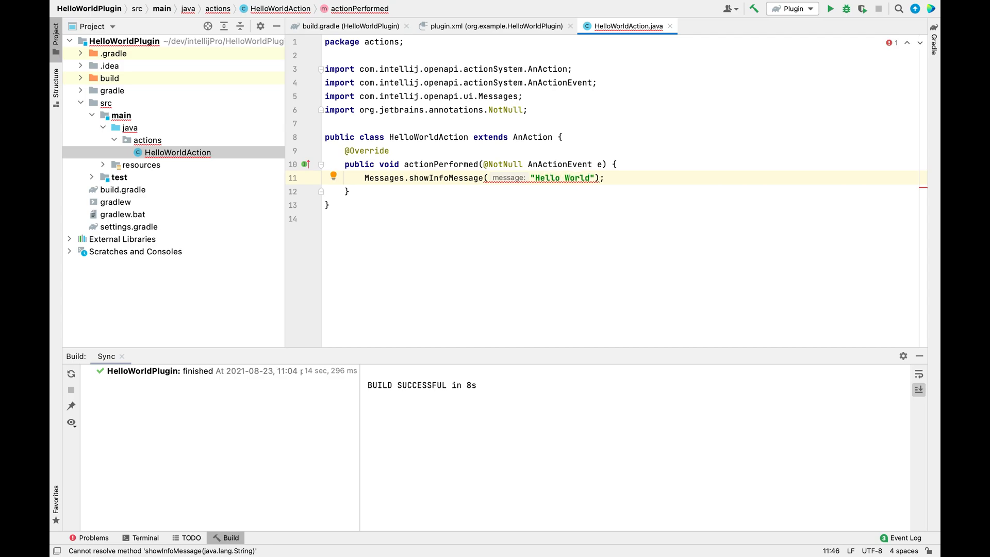
type(", \"Info")
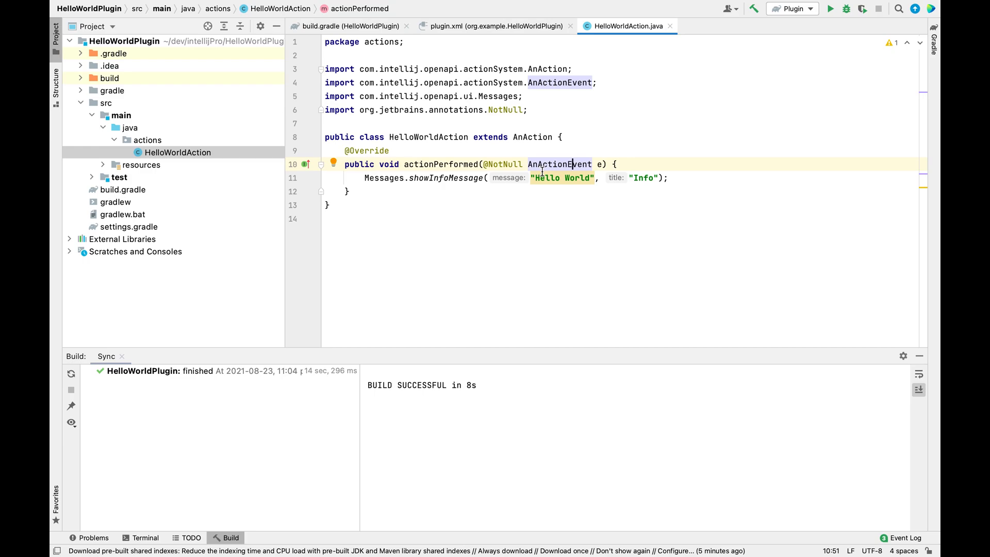
mouse_move(561, 178)
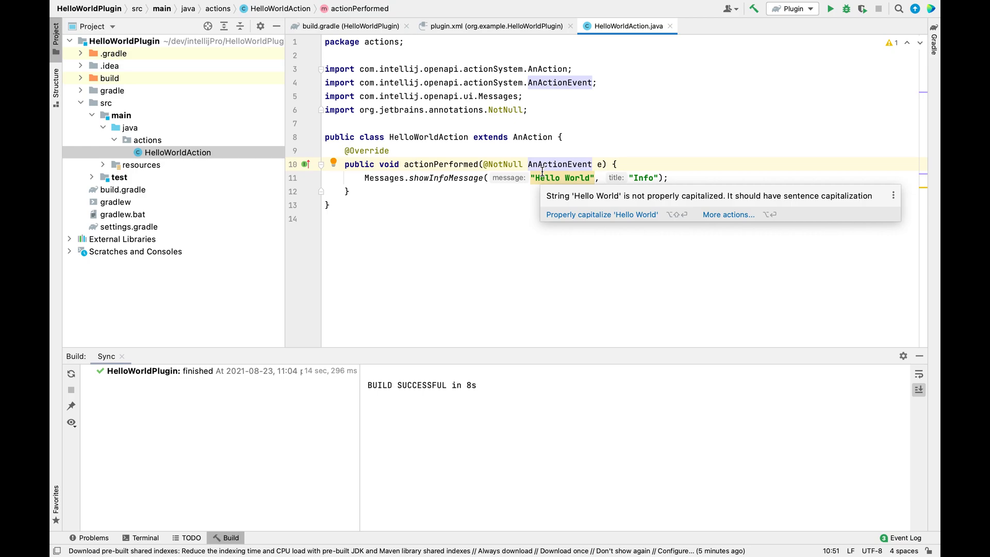
left_click(440, 192)
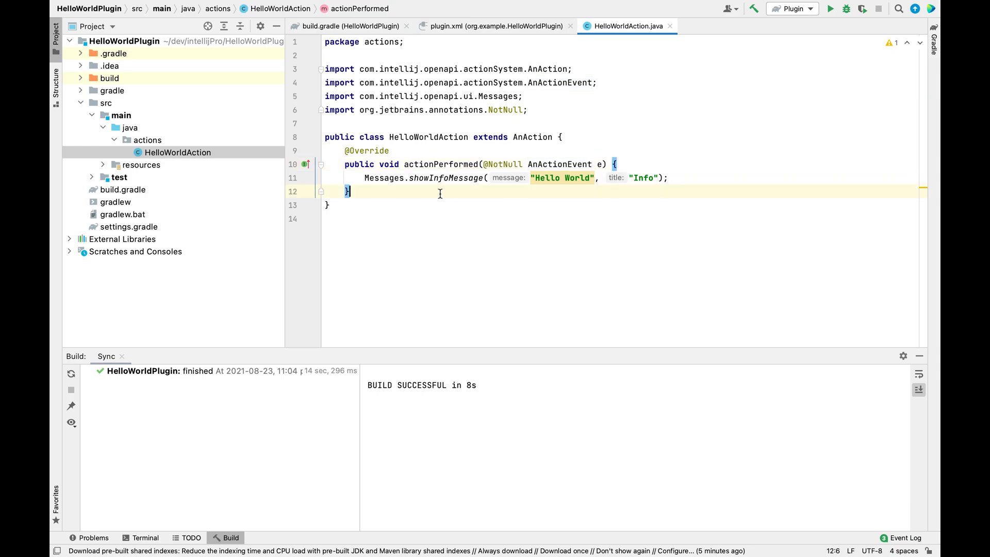
key("enter")
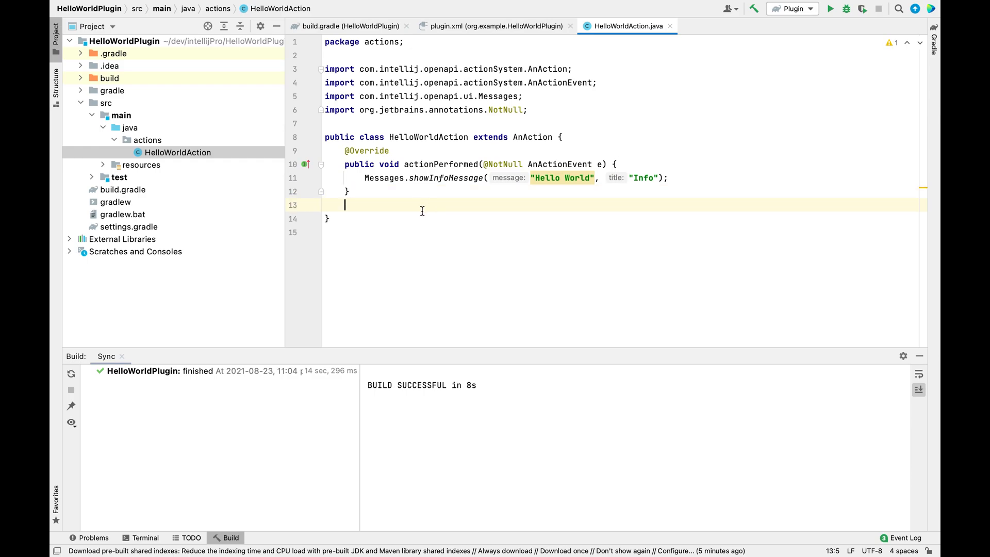
mouse_move(501, 197)
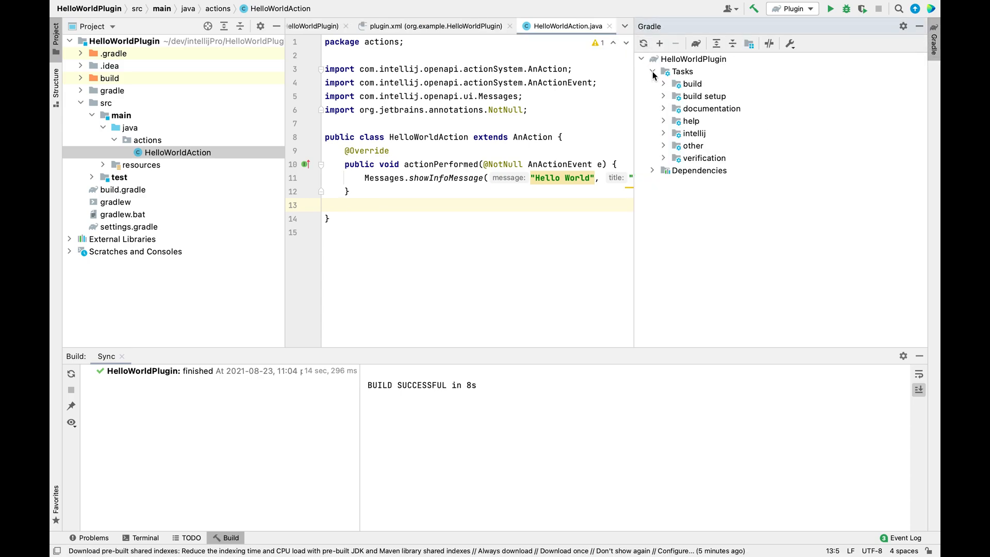
Run the Gradle intellij > runIde task to launch a test IDE instance
left_click(663, 133)
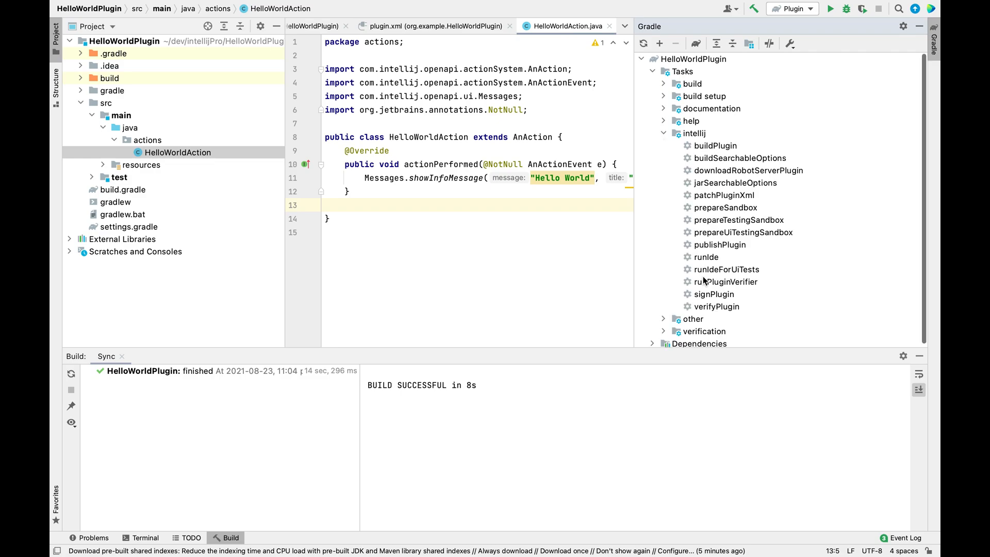
double_click(705, 257)
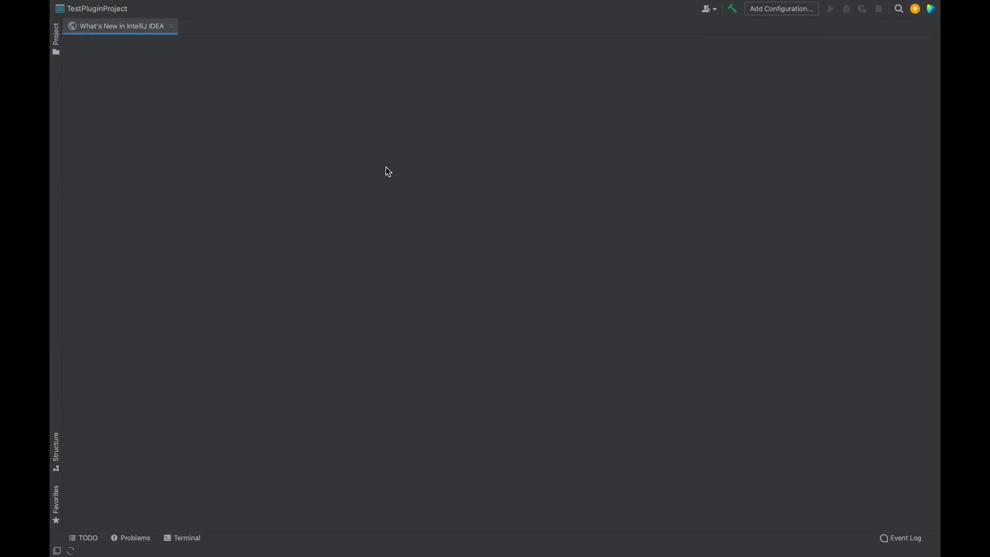
Close the Tip of the Day, show the TestPluginProject tree and open the Tools menu
left_click(705, 9)
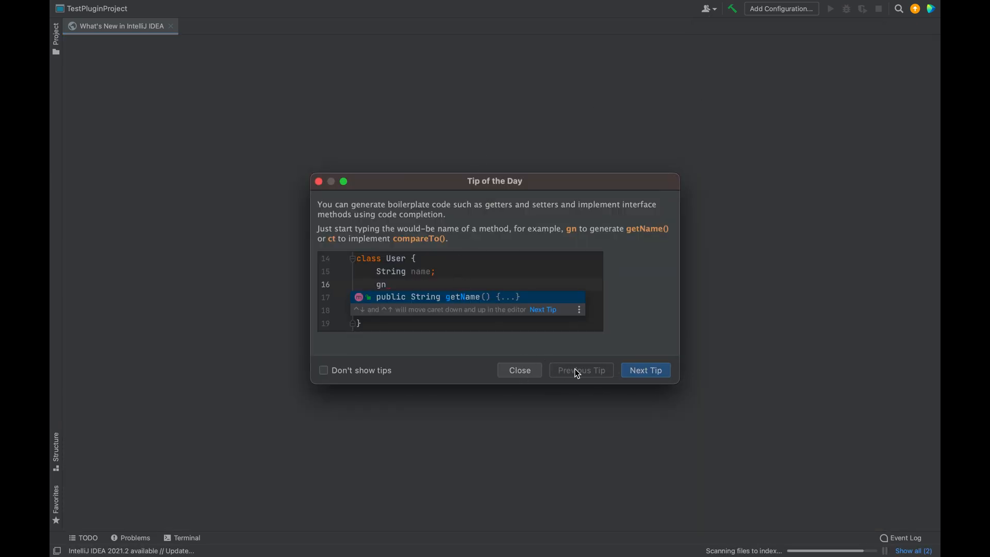
left_click(520, 371)
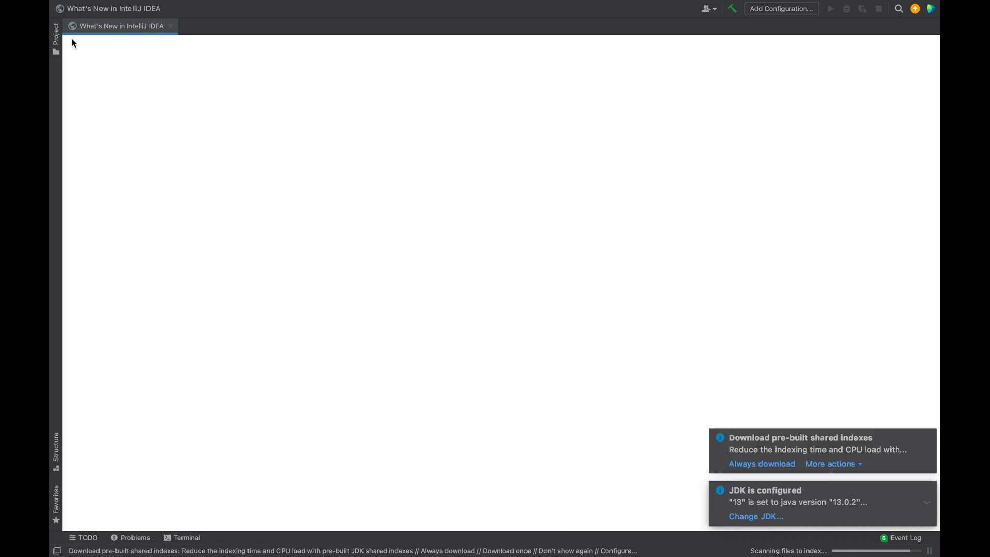
left_click(56, 31)
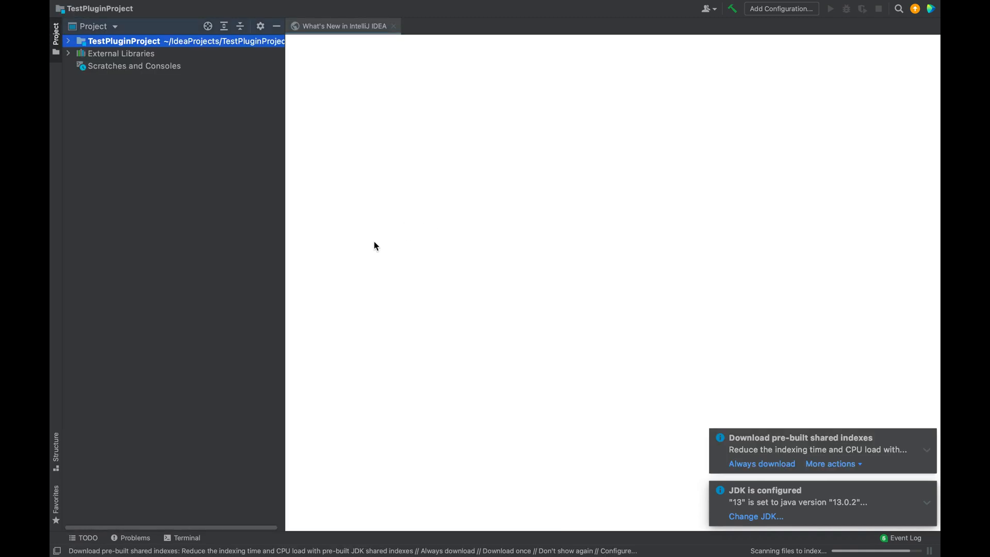
mouse_move(859, 481)
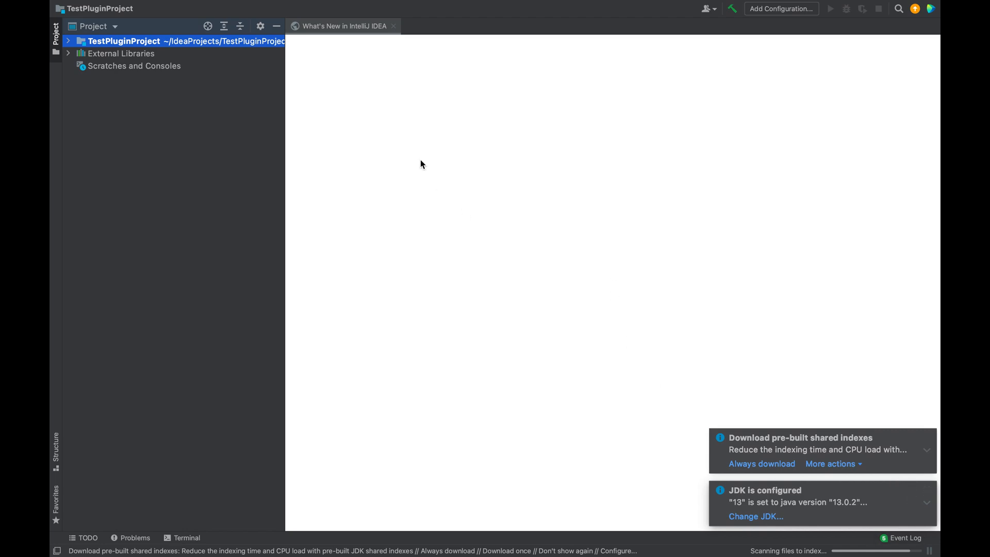
left_click(434, 7)
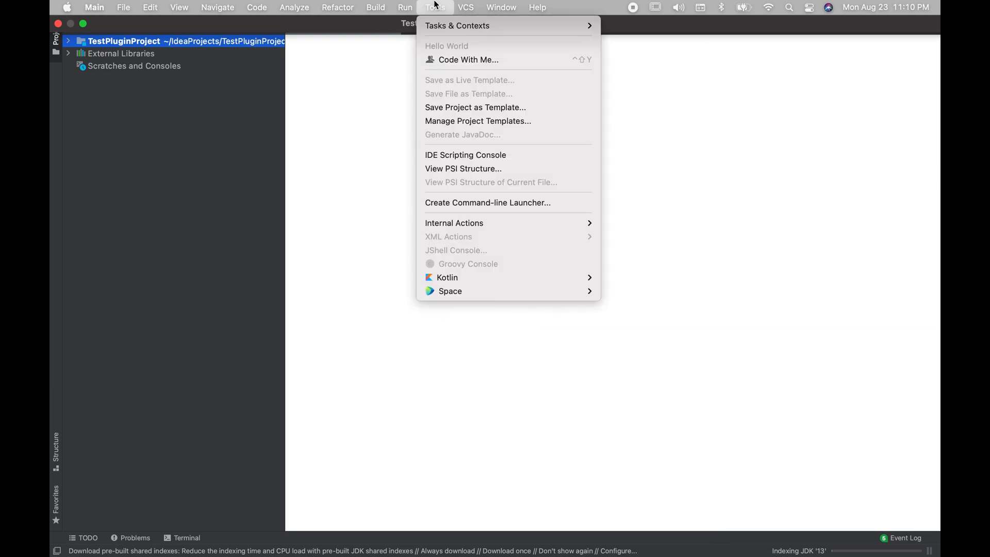
mouse_move(442, 50)
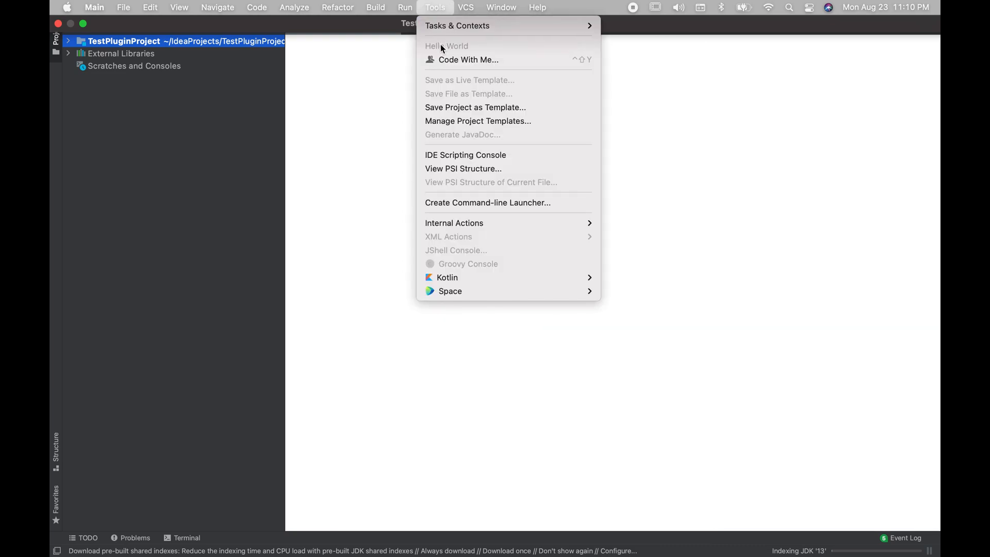
mouse_move(459, 50)
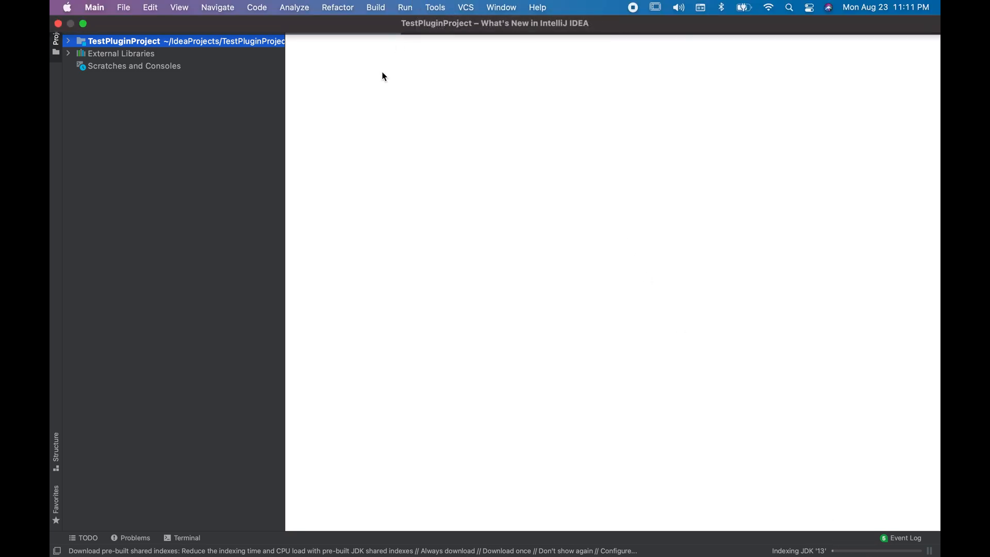
left_click(436, 7)
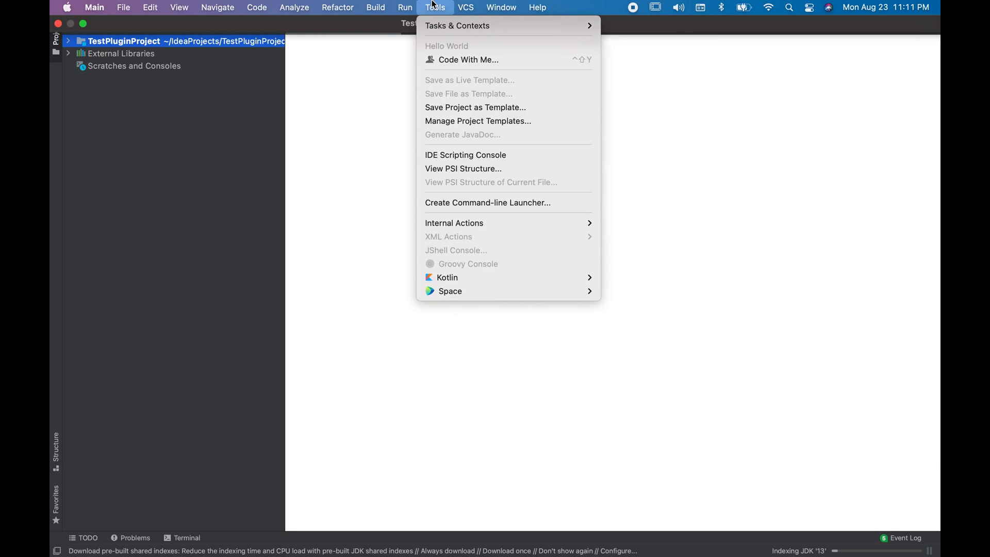
mouse_move(442, 50)
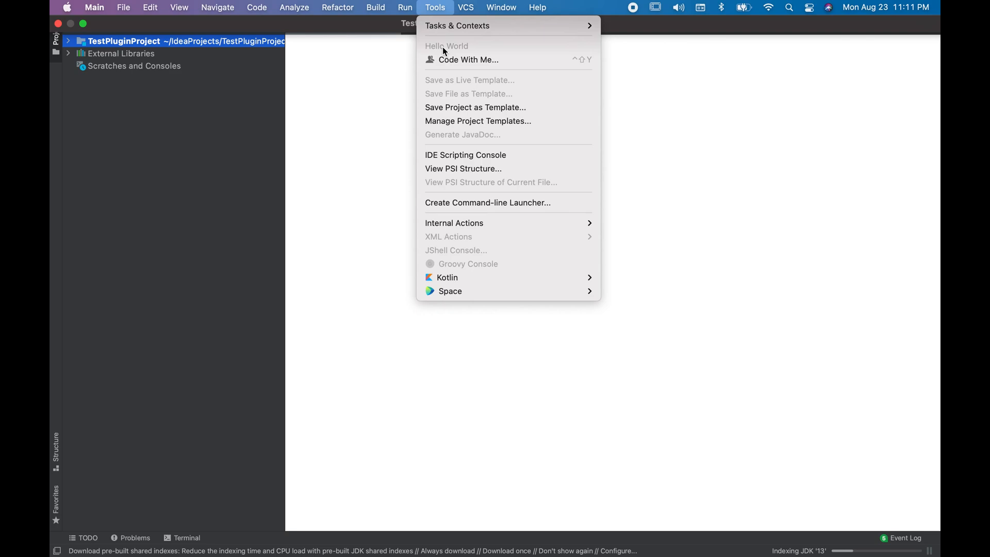
mouse_move(476, 51)
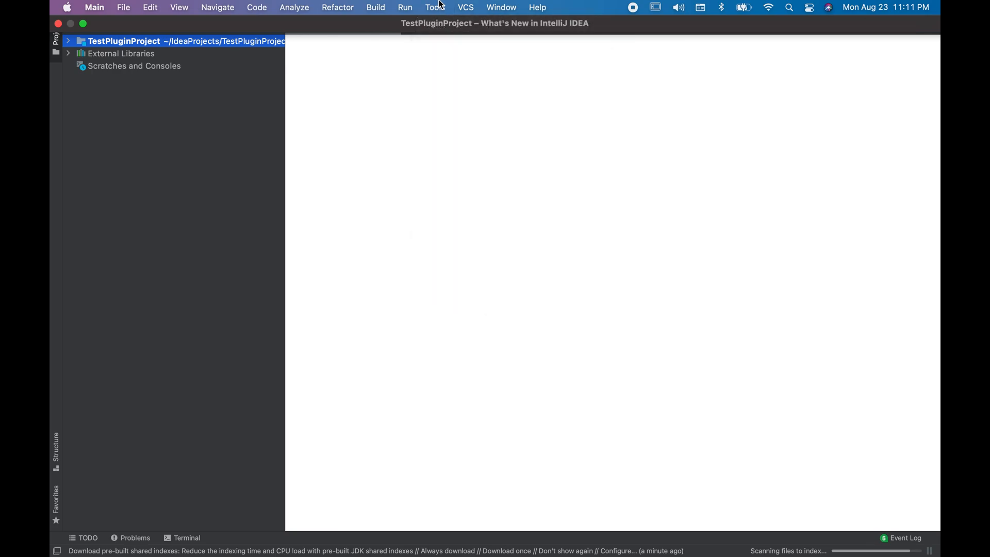
Run Hello World from the Tools menu and dismiss its Info message with OK
left_click(434, 6)
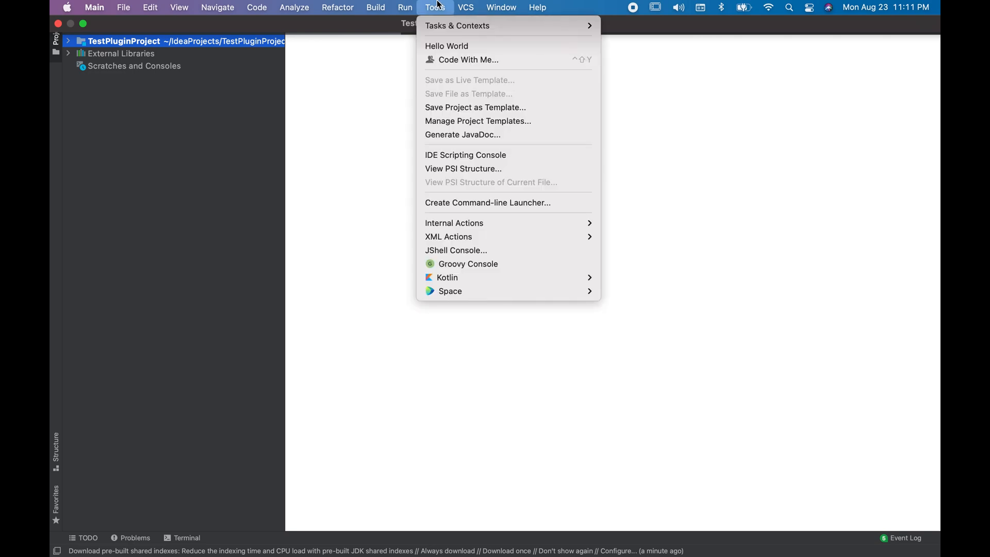
mouse_move(447, 45)
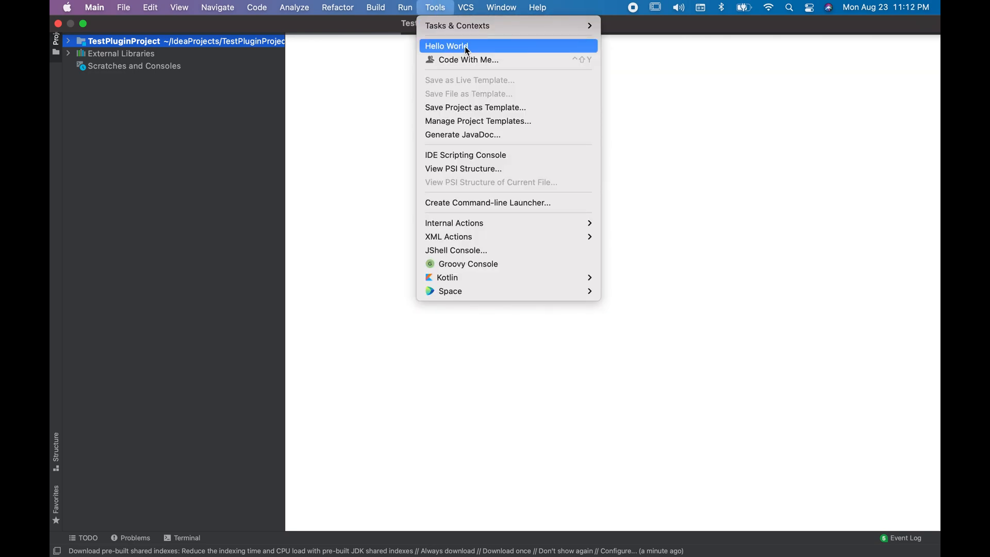
left_click(446, 46)
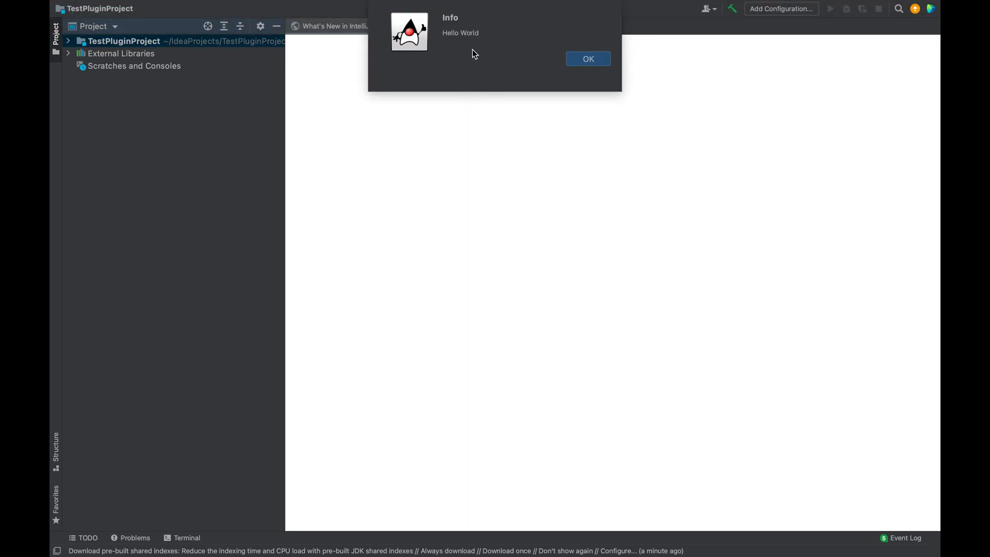
mouse_move(467, 45)
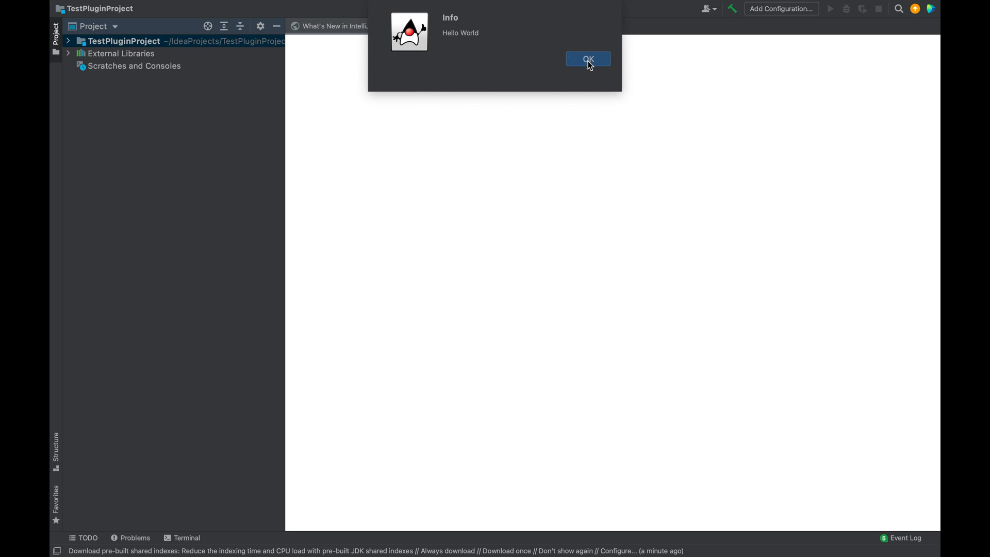
left_click(587, 59)
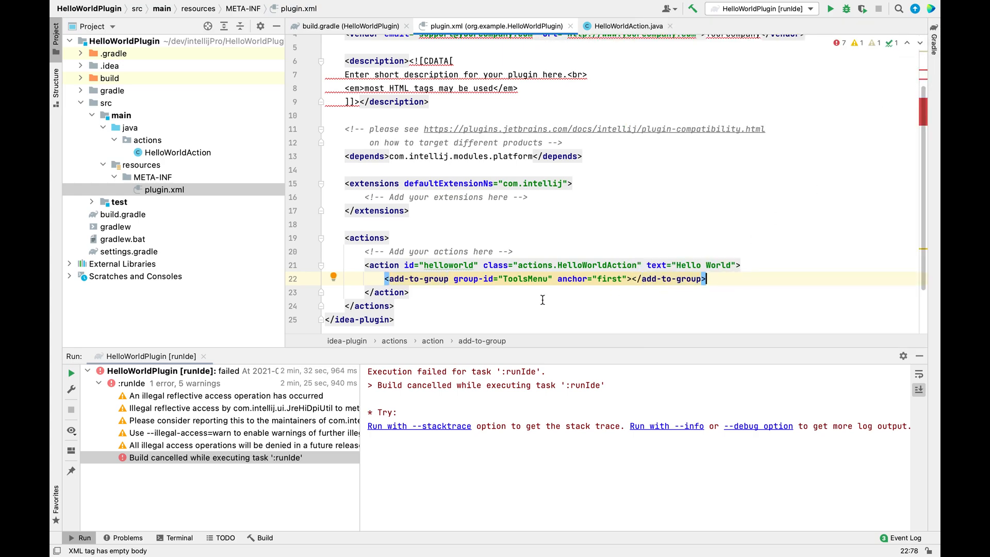
Add an add-to-group entry for EditorPopupMenu anchored first and begin a ProjectViewPopupMenu entry
key("enter")
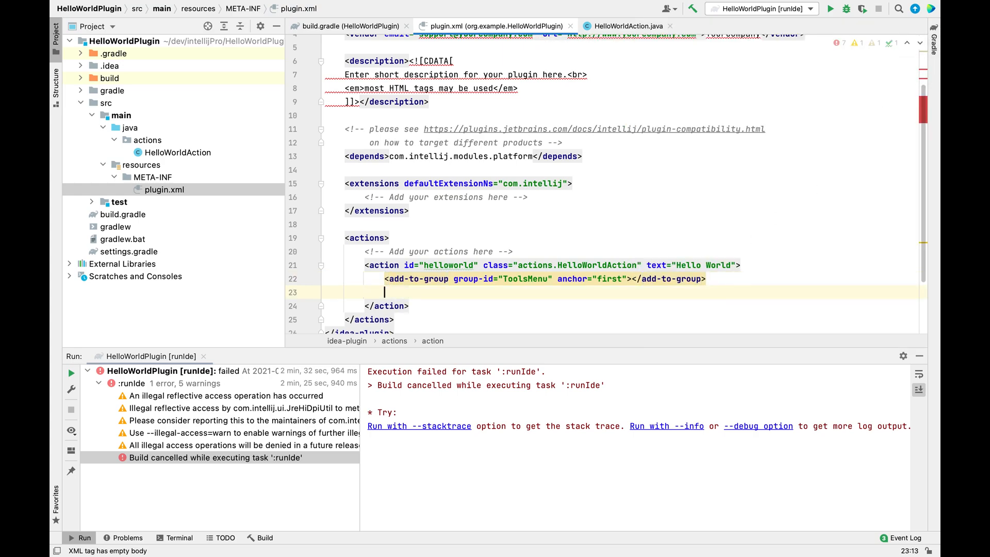
type("<add-to-group group-id=\"")
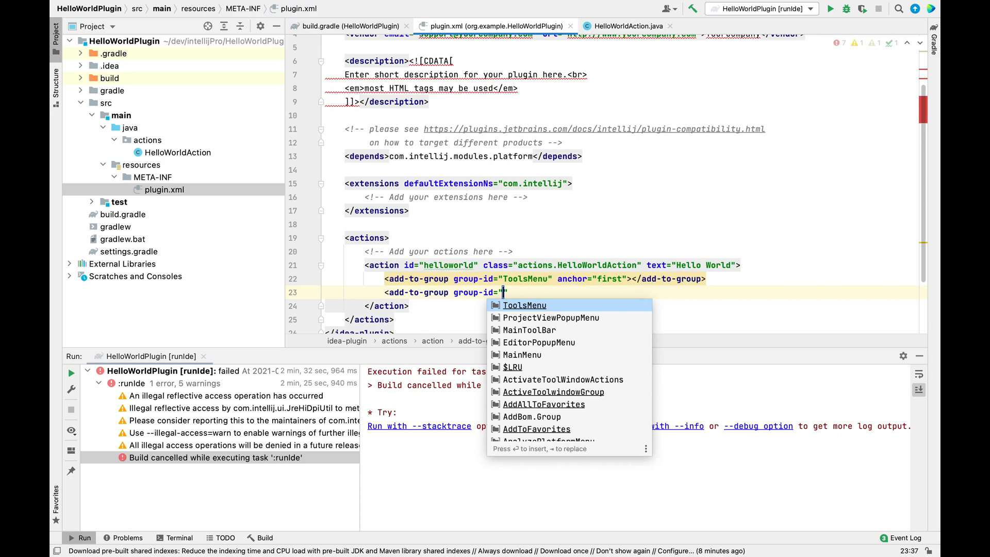
type("Edi")
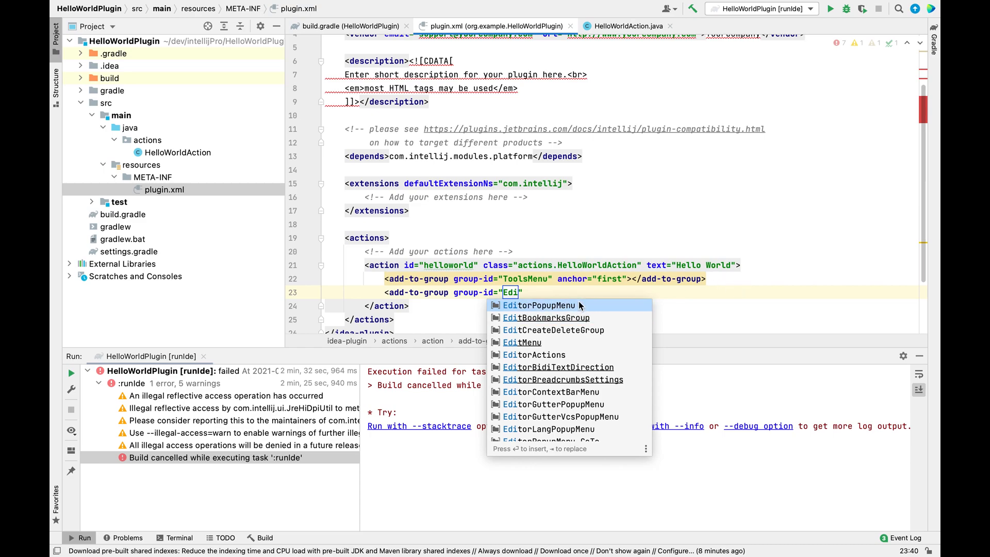
left_click(539, 305)
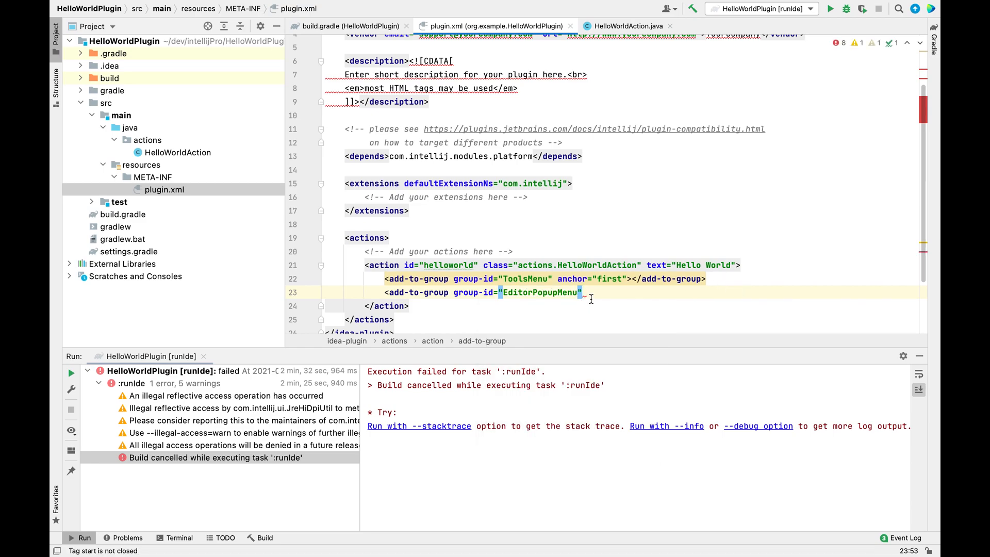
type("anchor=\"first\"></add-to-g")
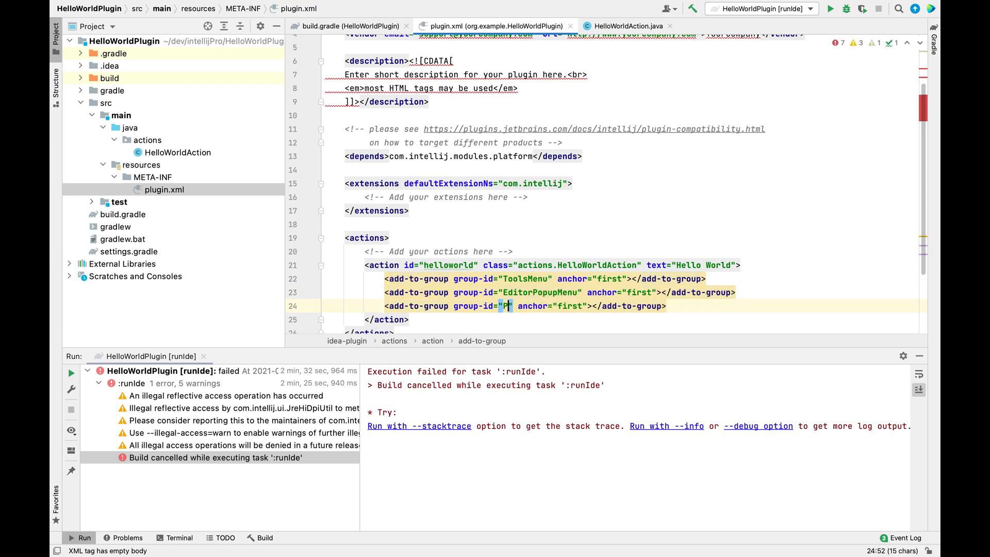
type("ro")
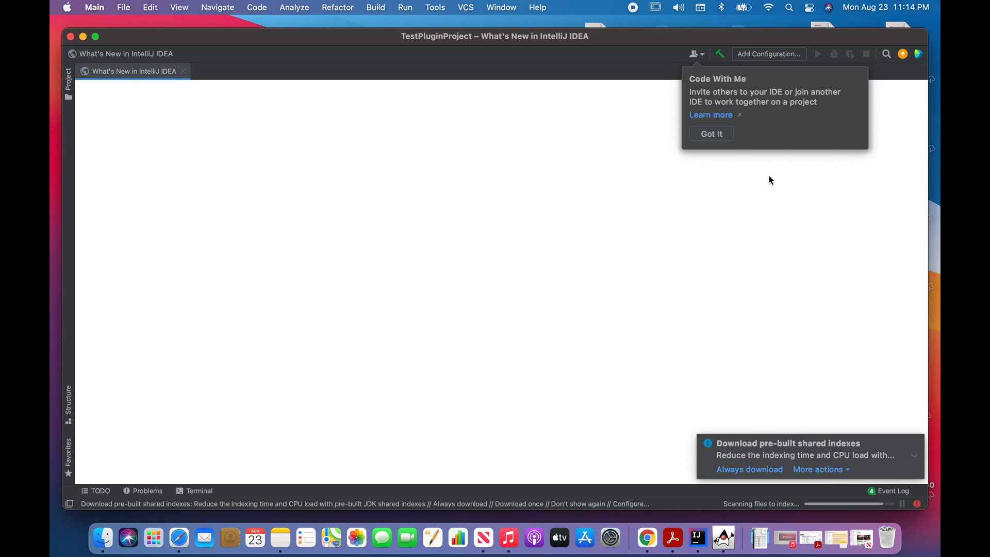
Run Hello World from the External Libraries node's context menu and dismiss its Info dialog
left_click(712, 133)
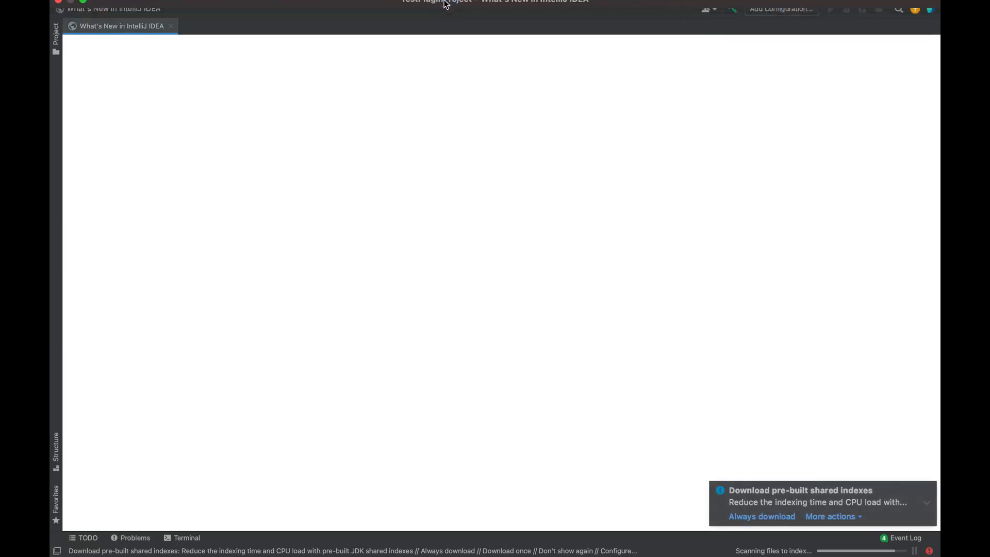
left_click(405, 7)
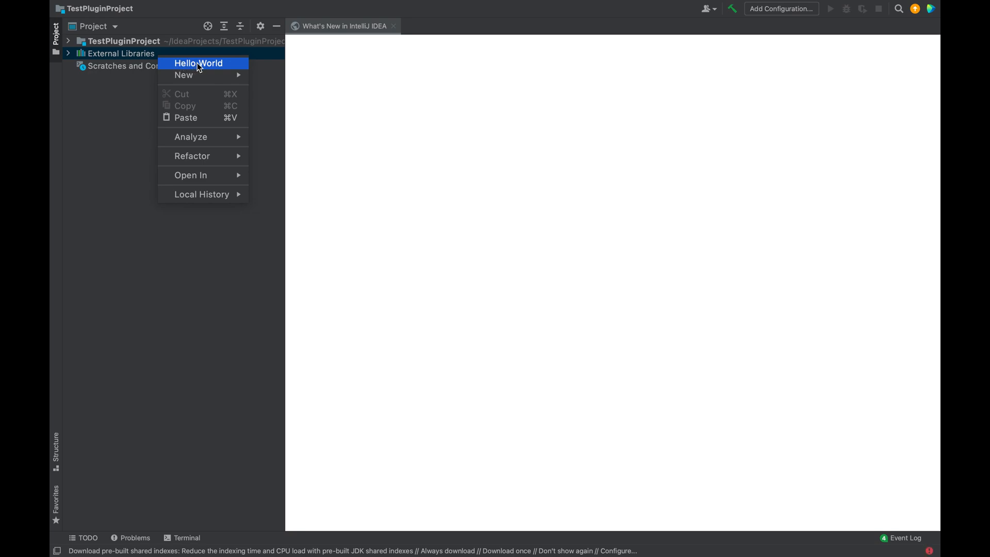
left_click(198, 63)
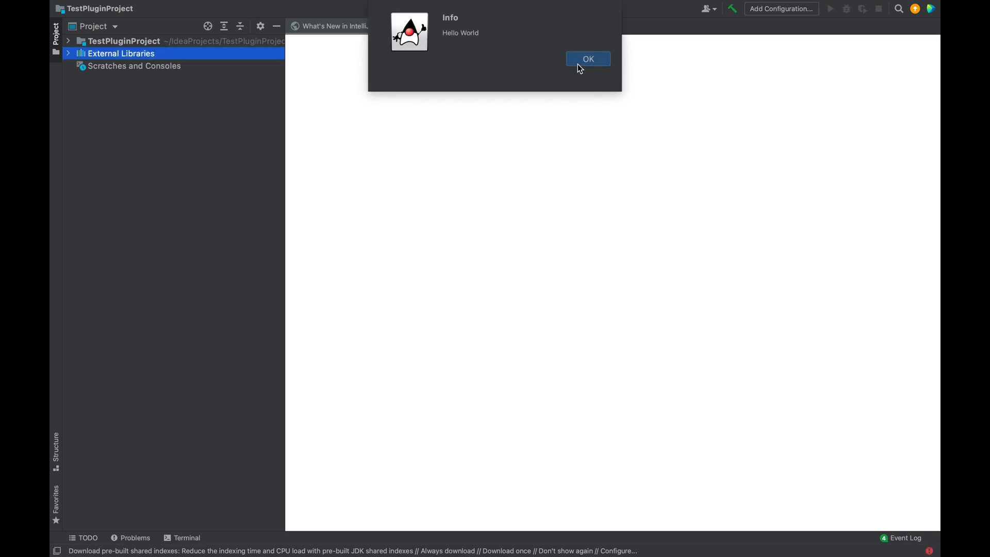
left_click(587, 59)
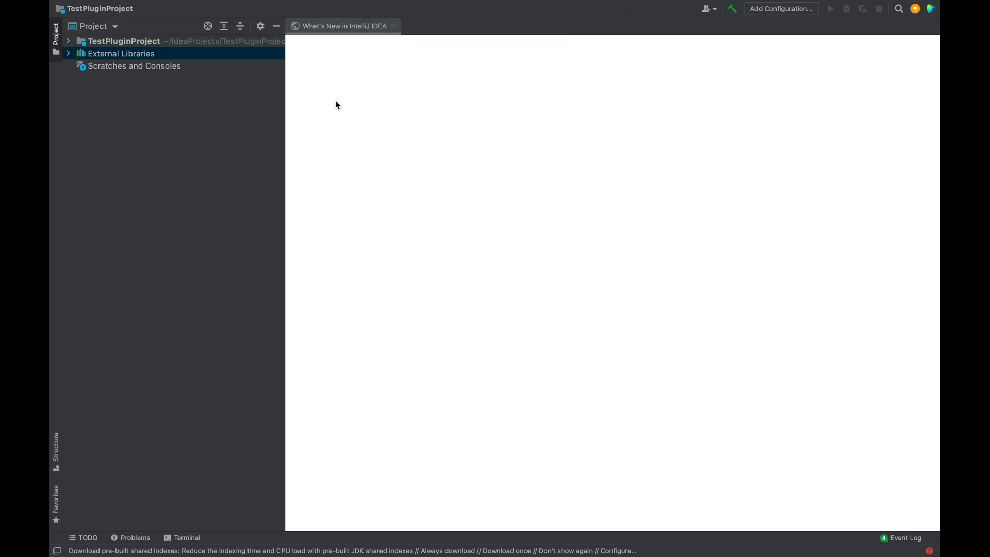
mouse_move(139, 62)
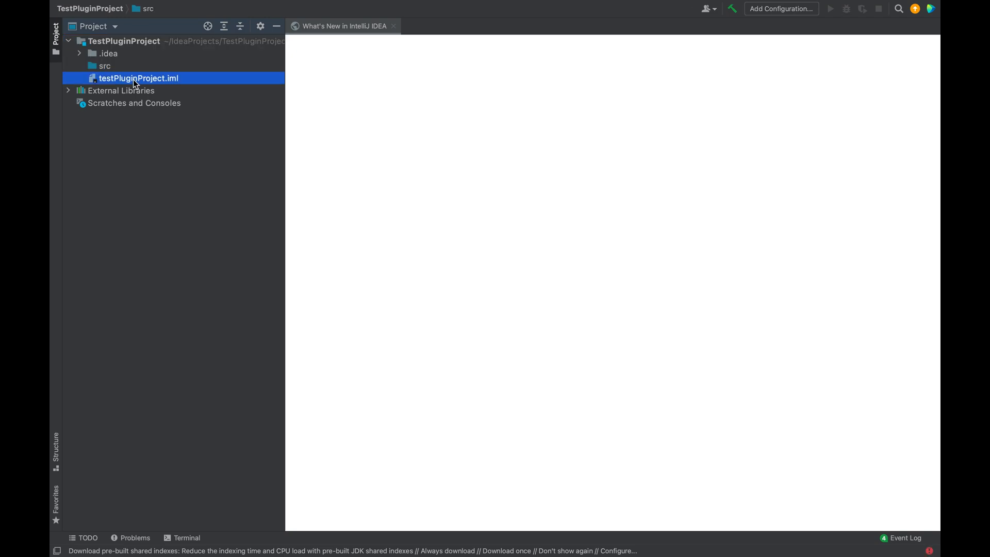
Run Hello World from the testPluginProject.iml editor's context menu and dismiss its Info dialog
double_click(138, 78)
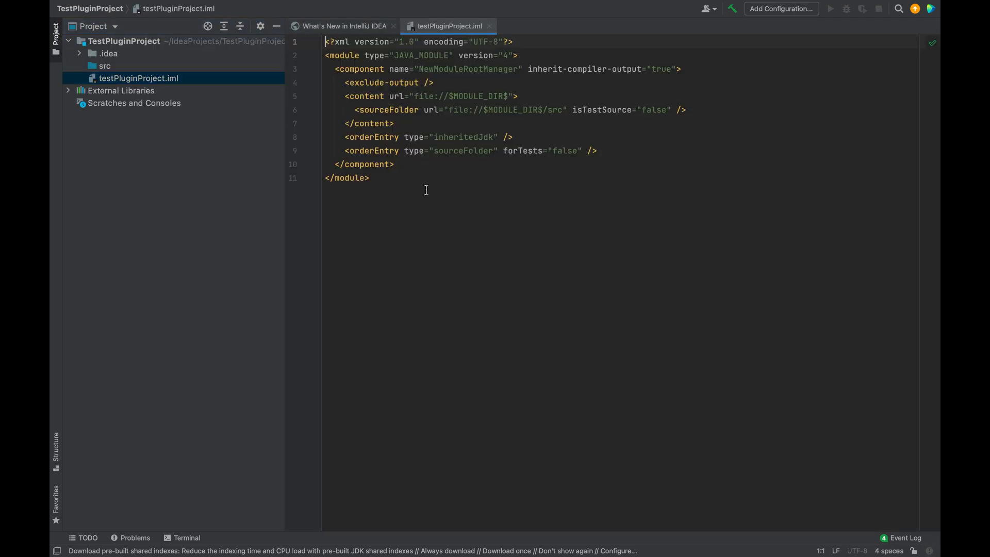
right_click(429, 192)
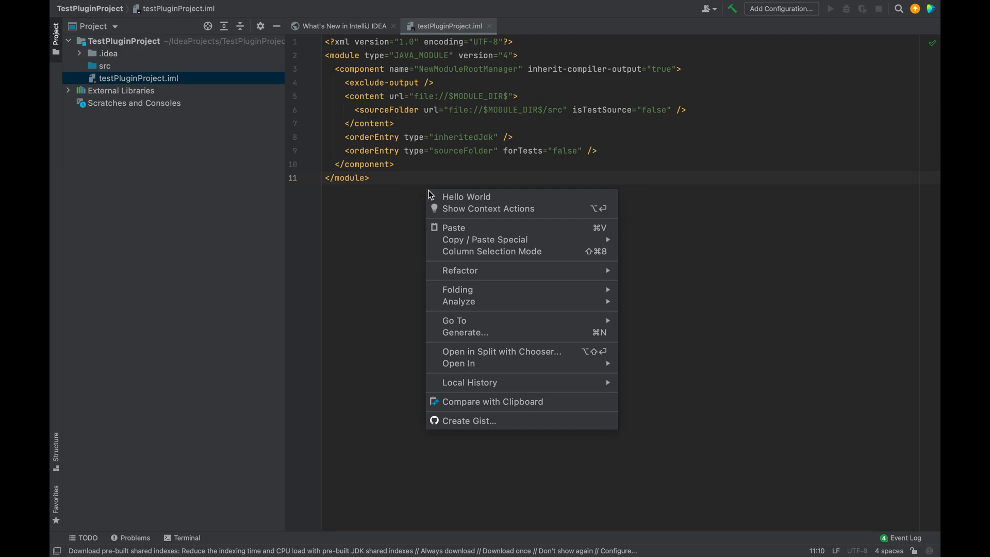
mouse_move(466, 197)
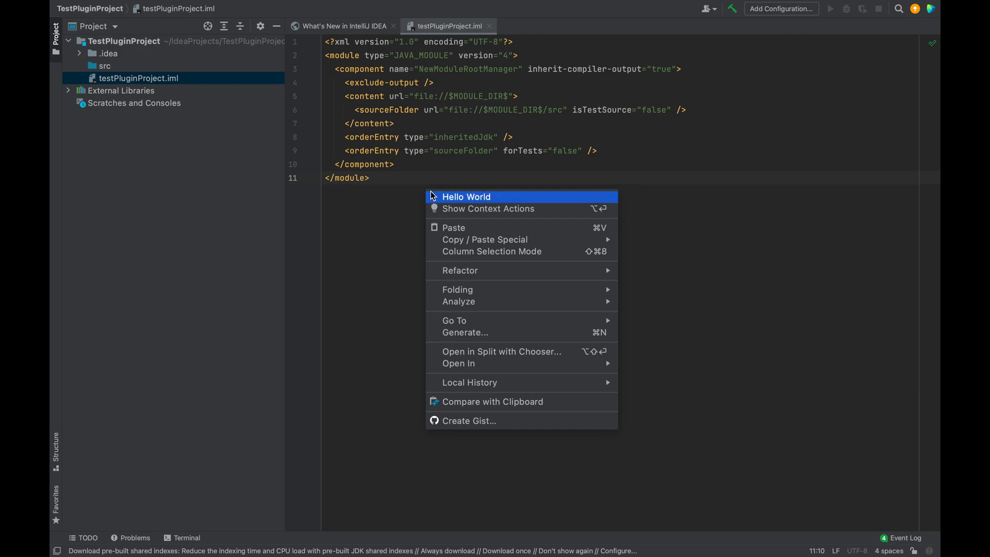
mouse_move(471, 202)
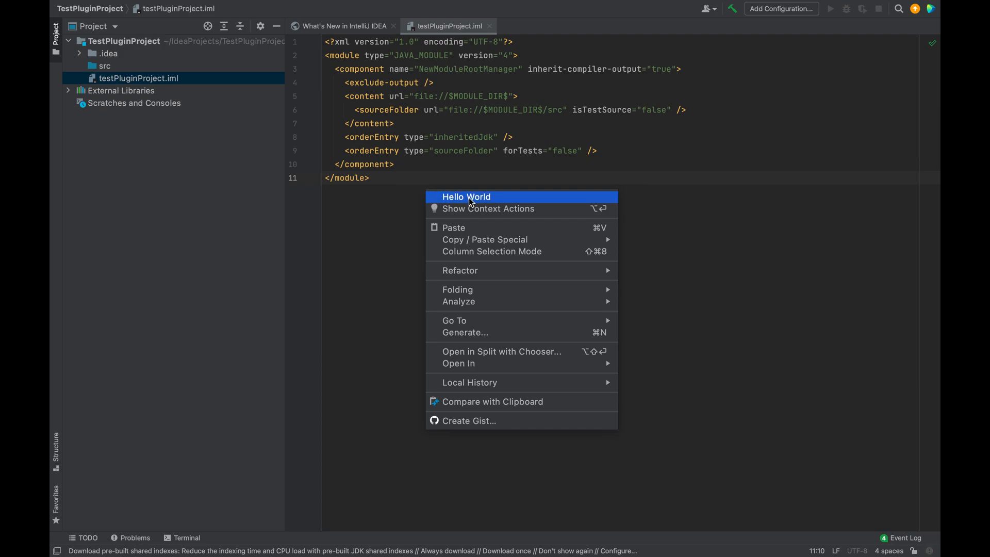
mouse_move(479, 201)
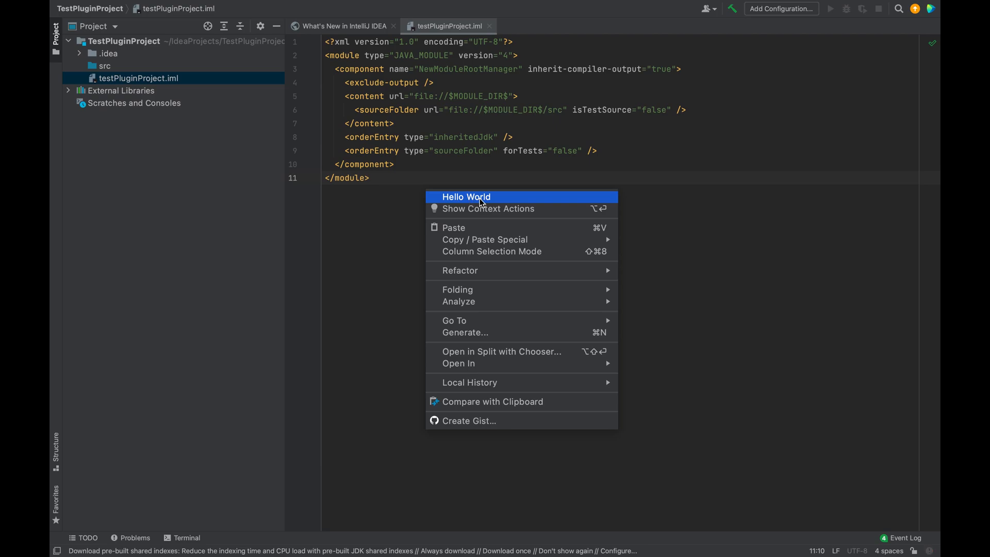
left_click(466, 196)
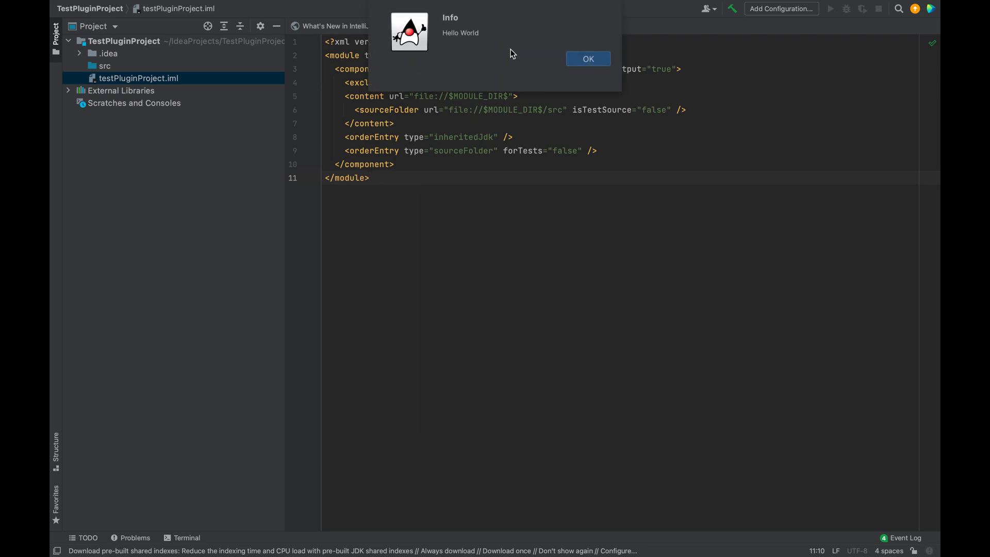
mouse_move(510, 59)
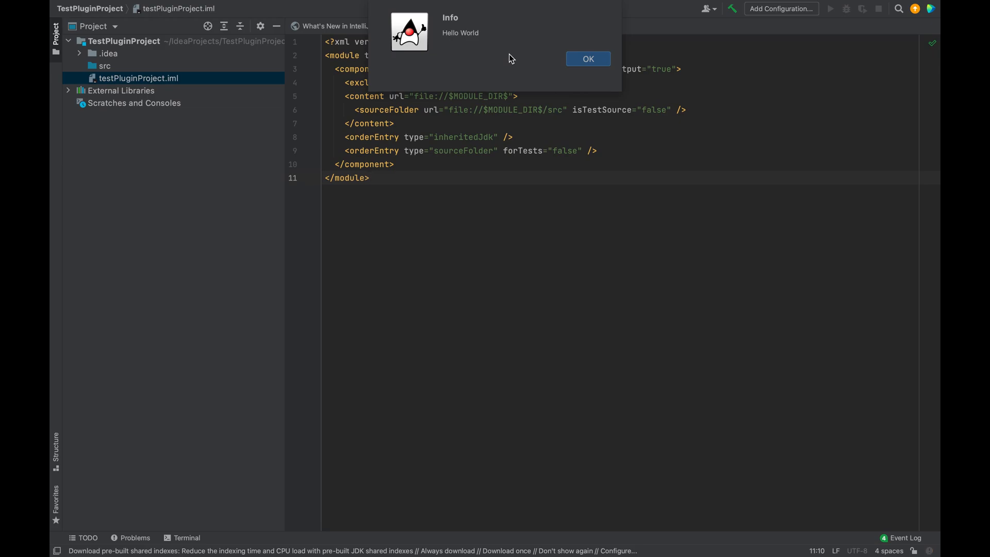
mouse_move(563, 63)
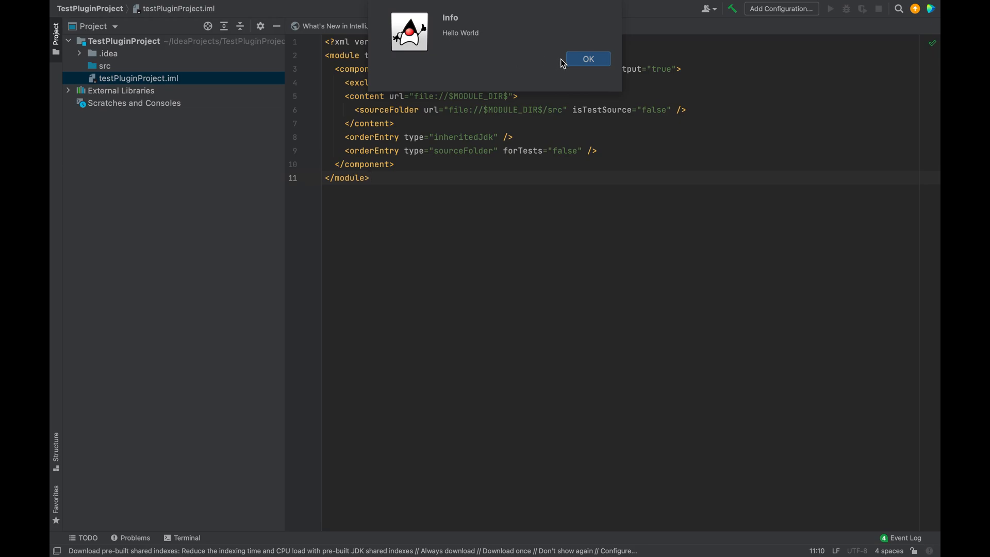
left_click(587, 58)
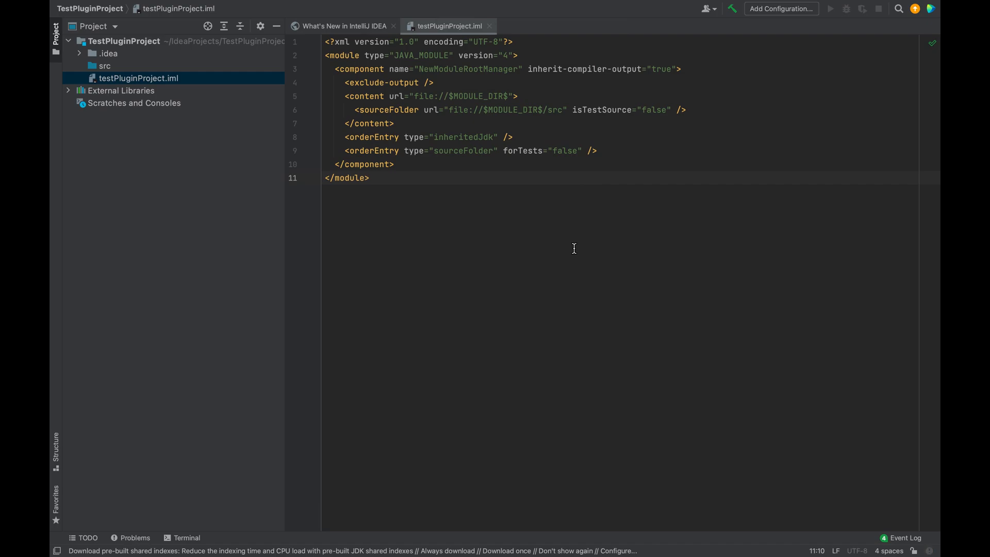
mouse_move(571, 251)
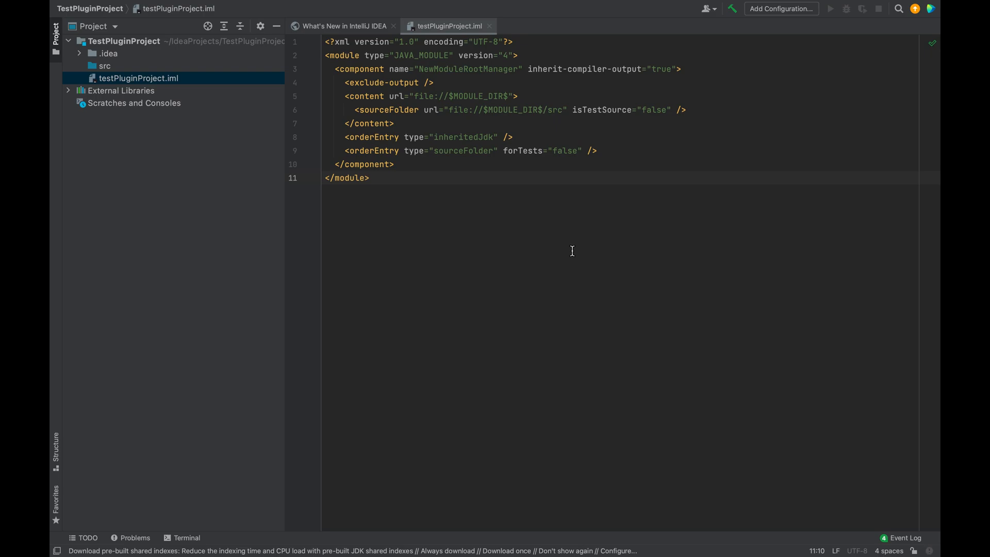
mouse_move(475, 352)
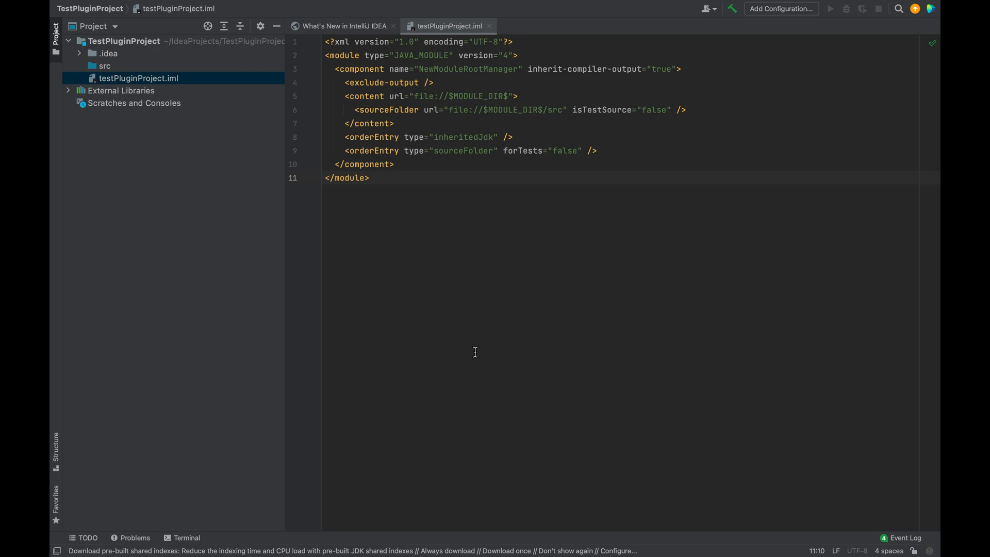